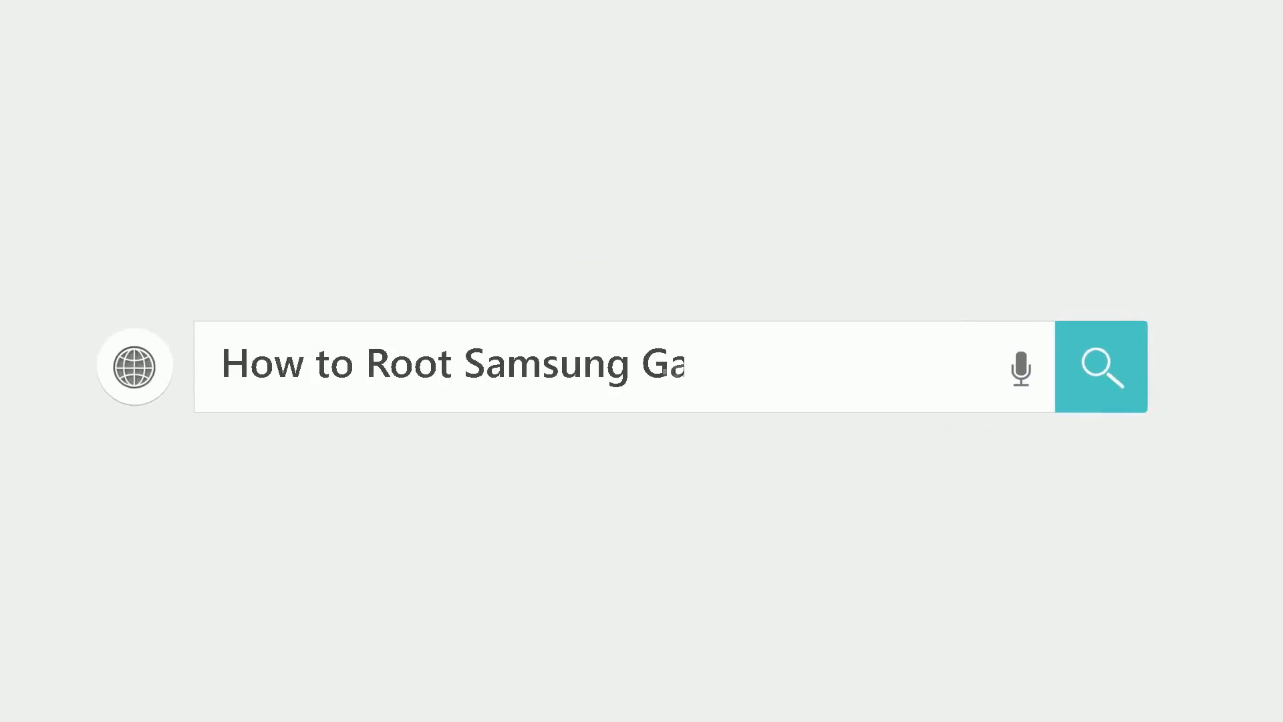
pyautogui.click(1100, 366)
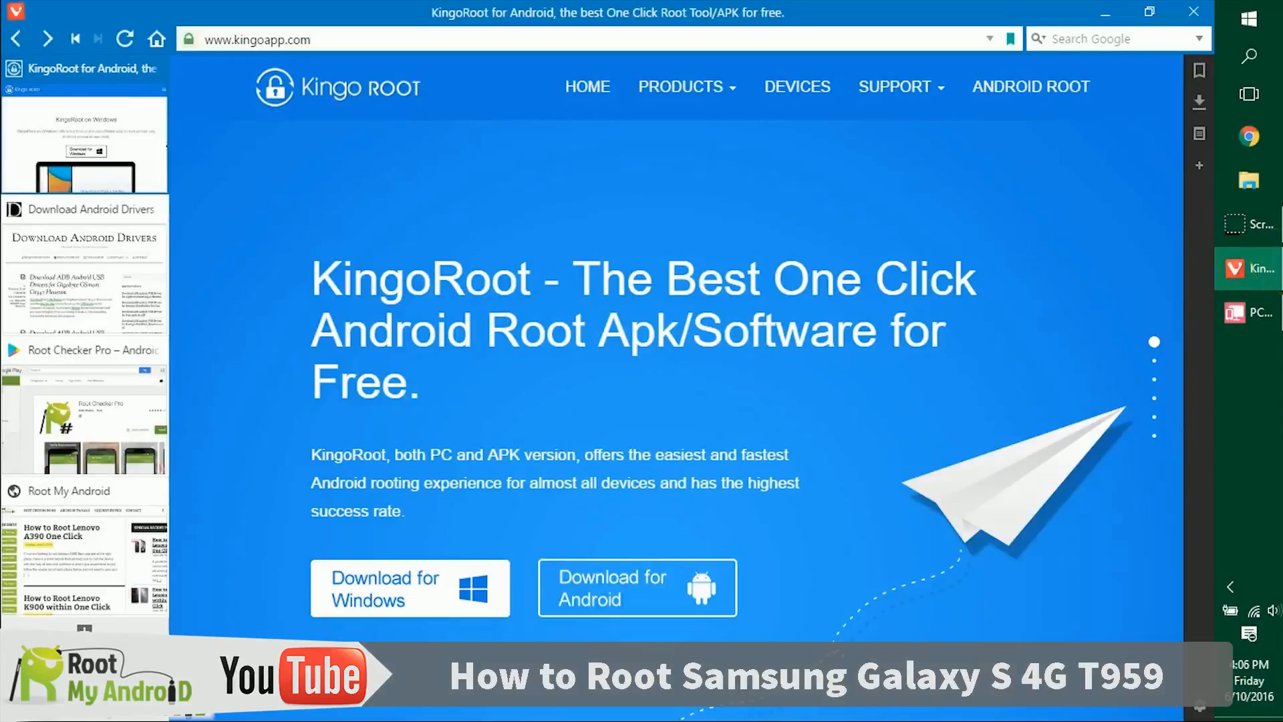
pyautogui.moveTo(467, 491)
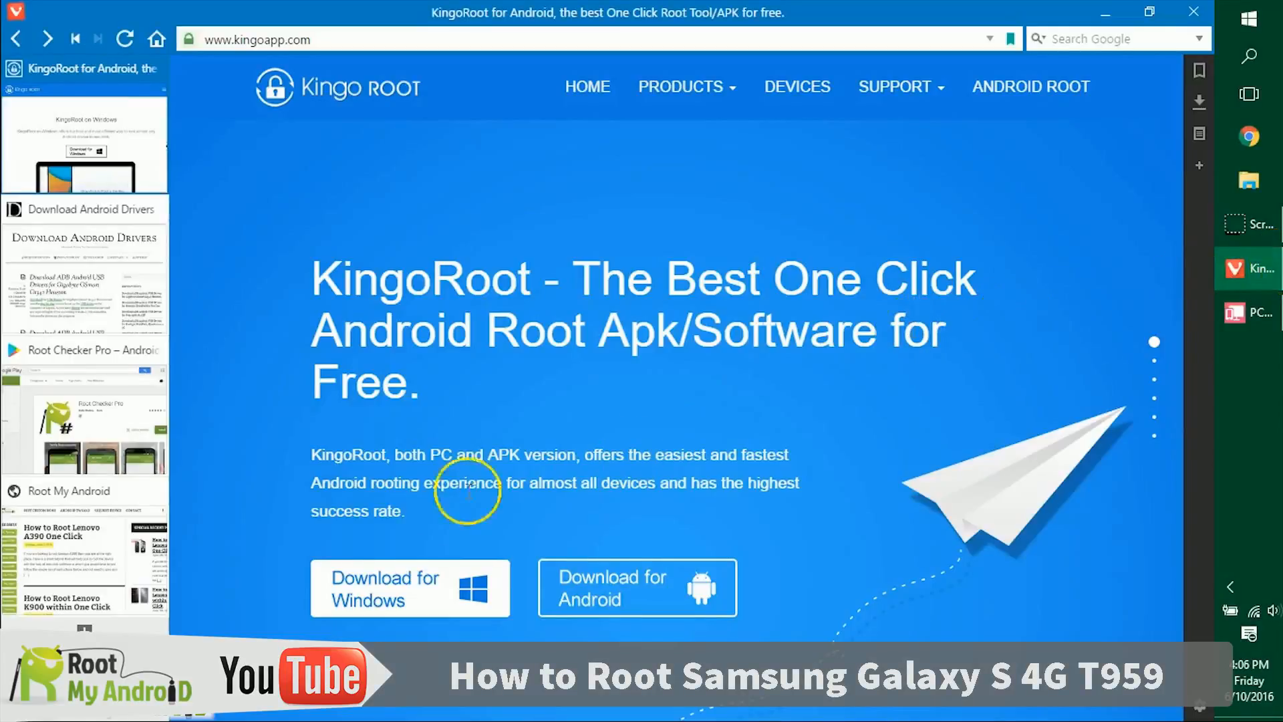
# Step: Download KingoRoot (2).exe for Windows, confirm it completes in Downloads, then move to the Android drivers site
pyautogui.click(124, 38)
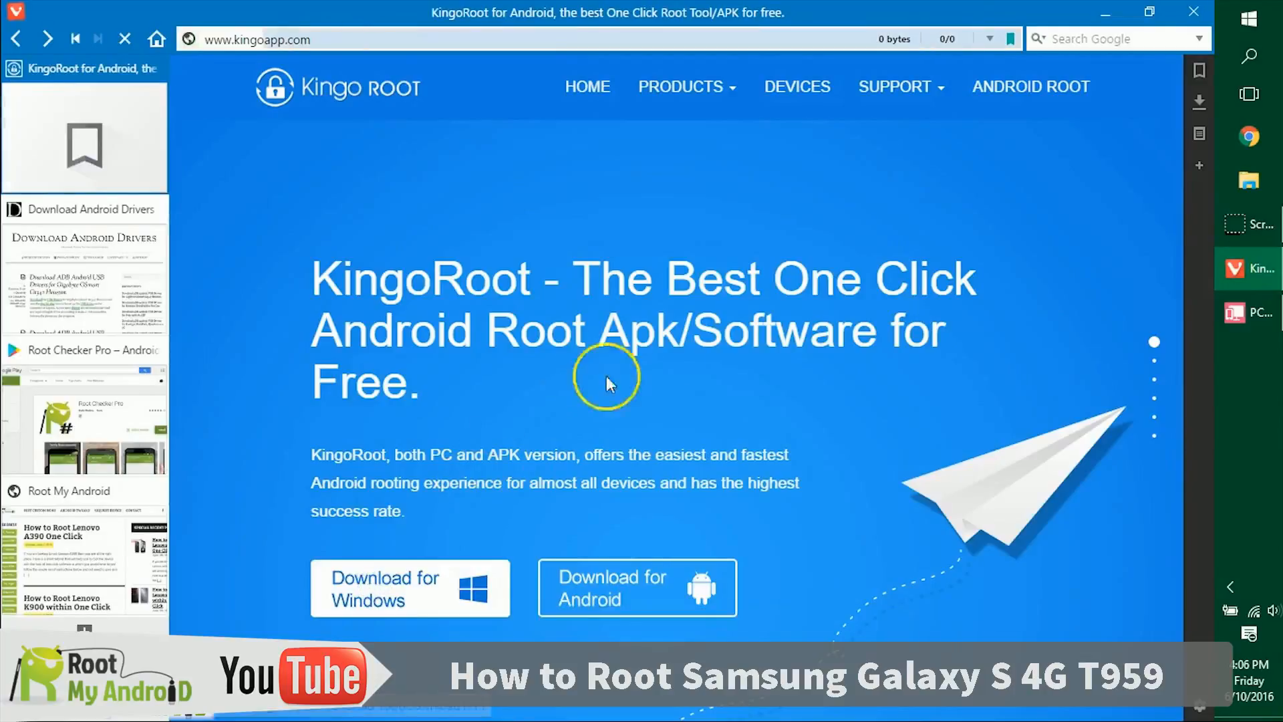
pyautogui.click(409, 588)
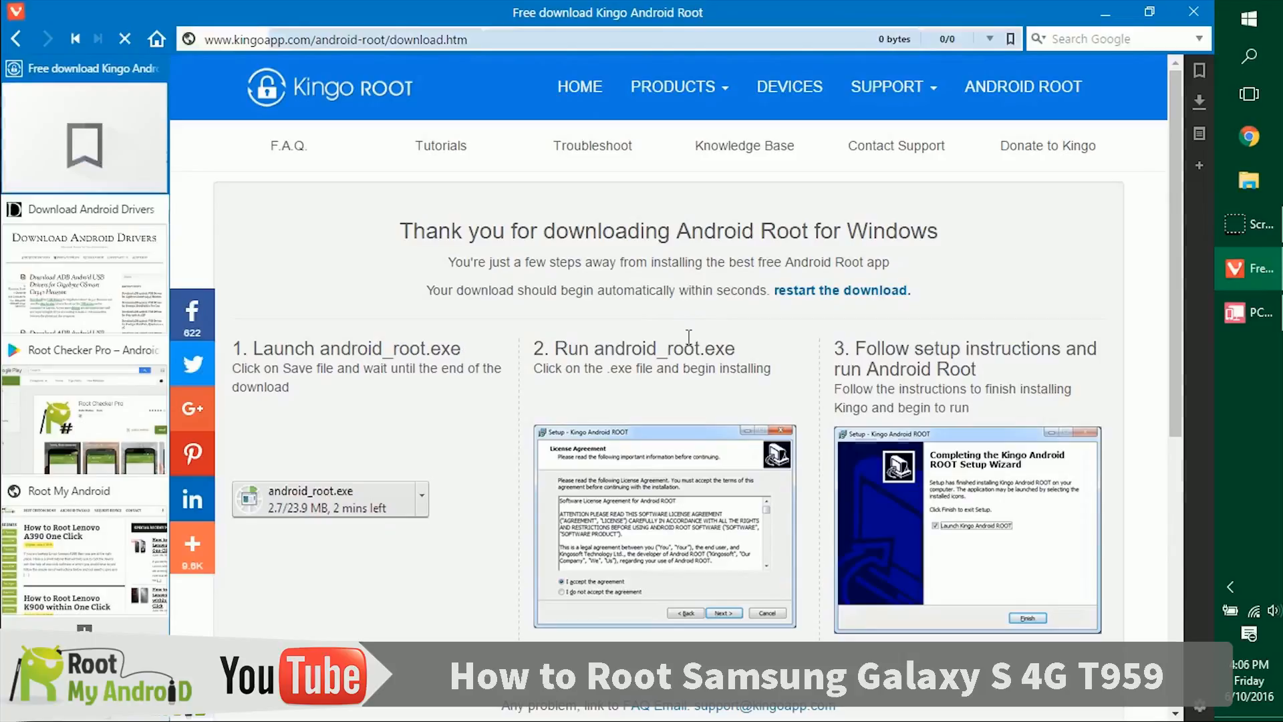
pyautogui.click(1200, 101)
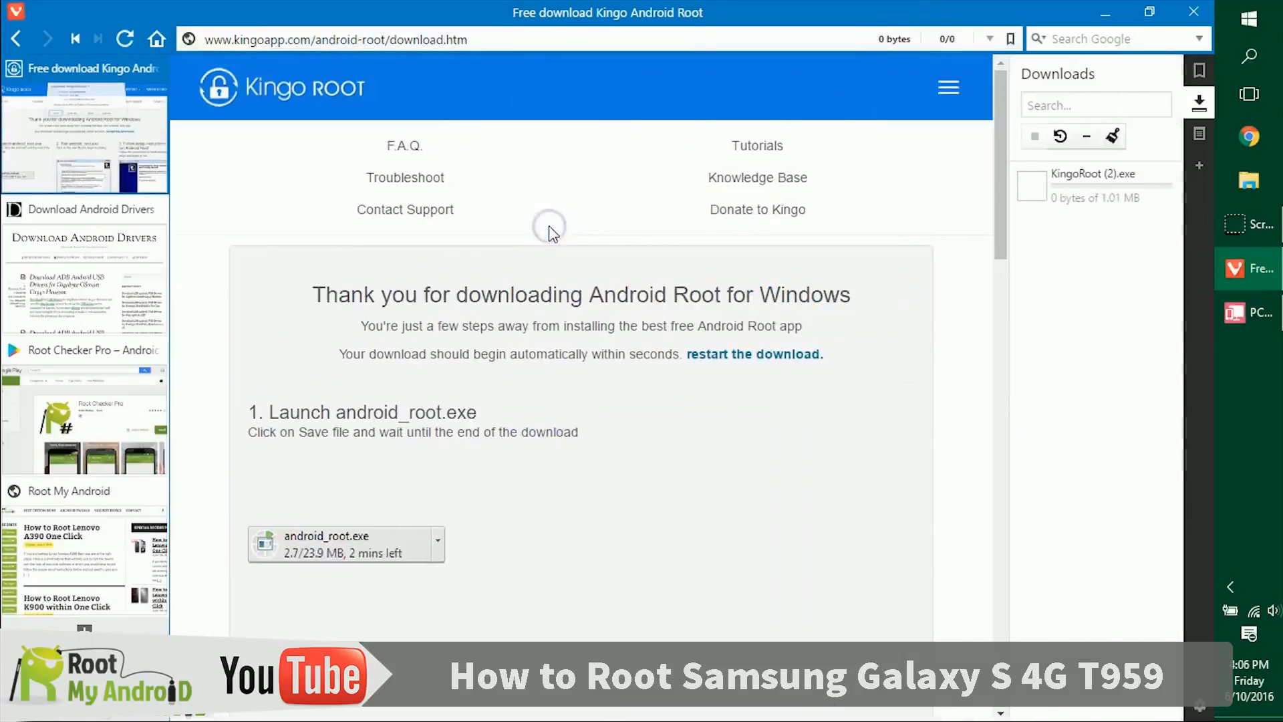
pyautogui.moveTo(917, 228)
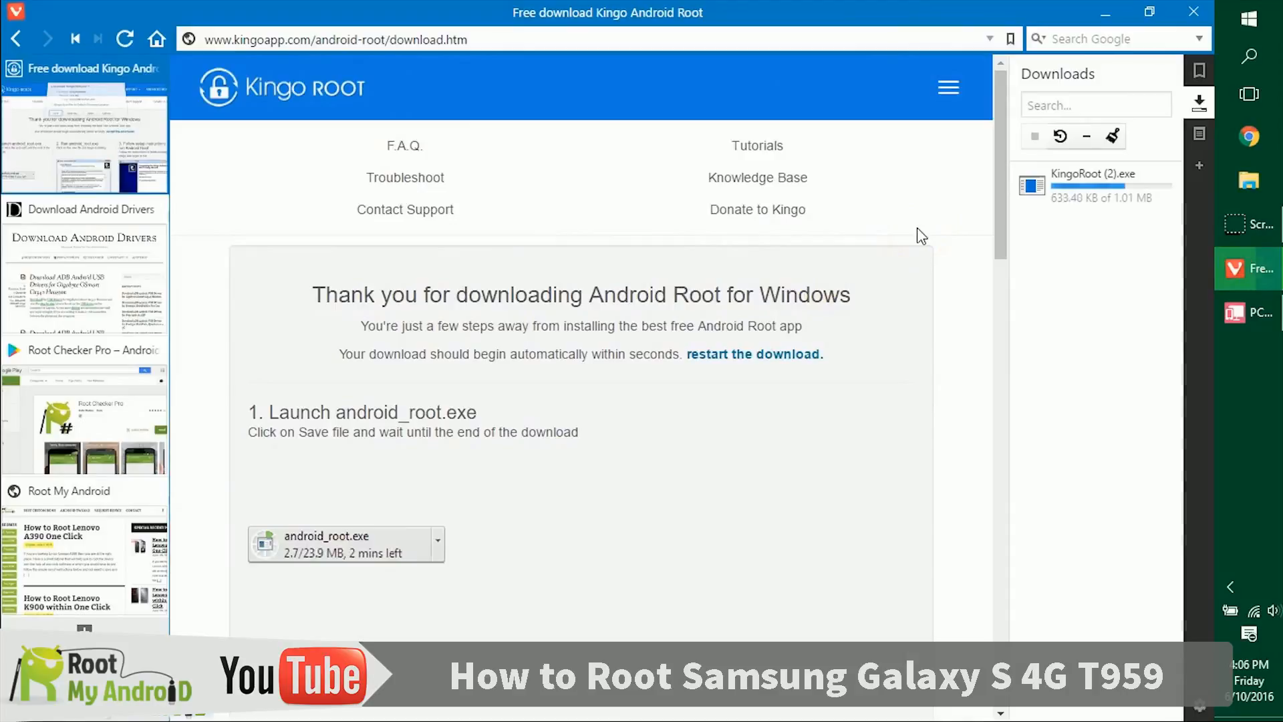
pyautogui.moveTo(523, 262)
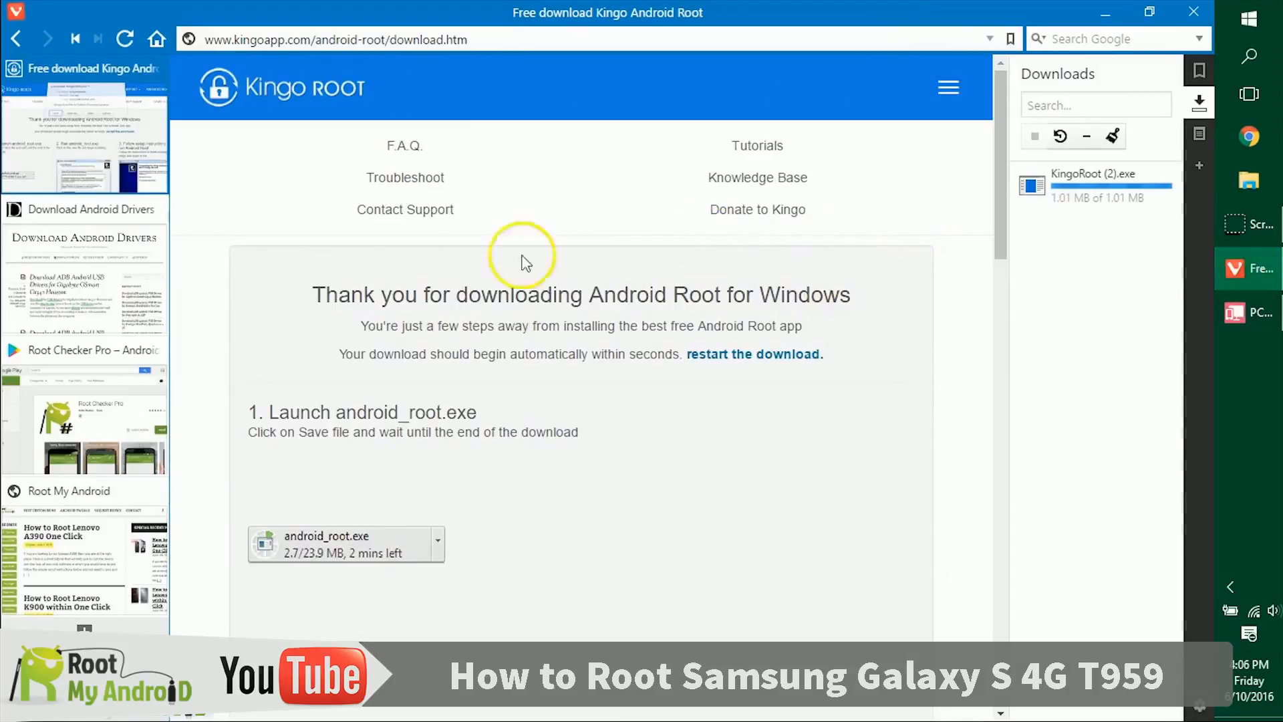
pyautogui.click(86, 208)
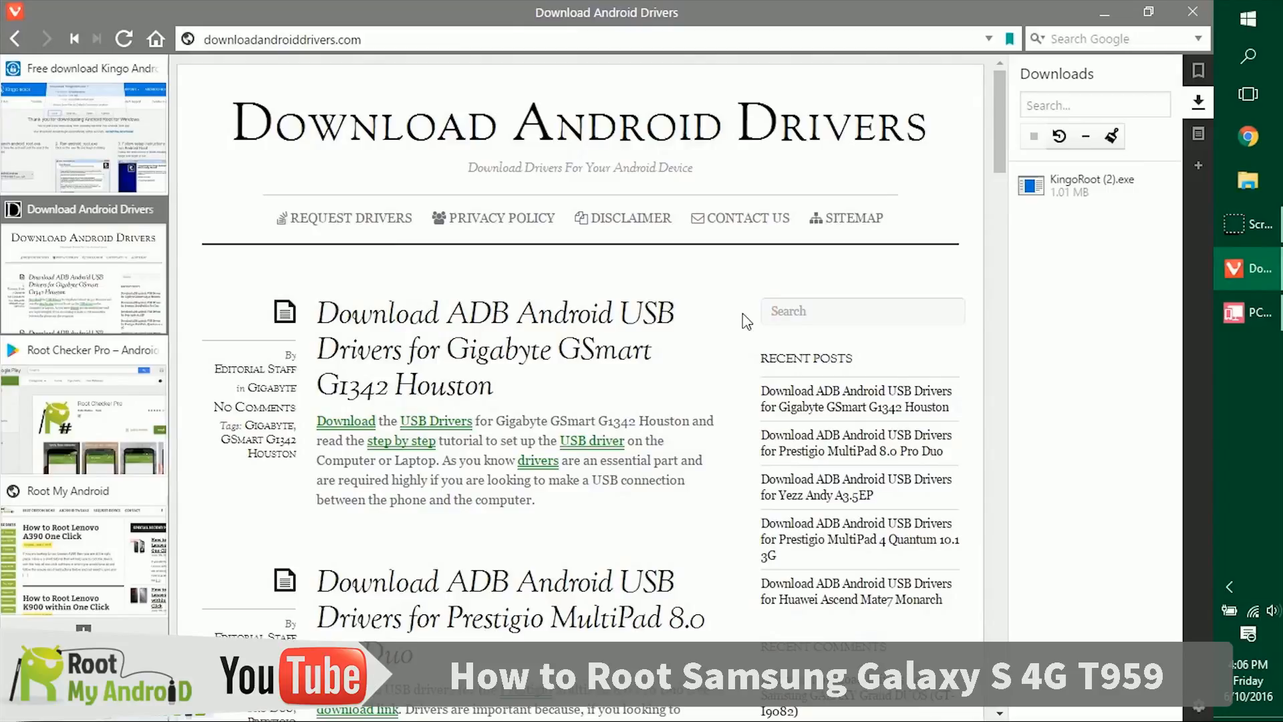
pyautogui.scroll(-3)
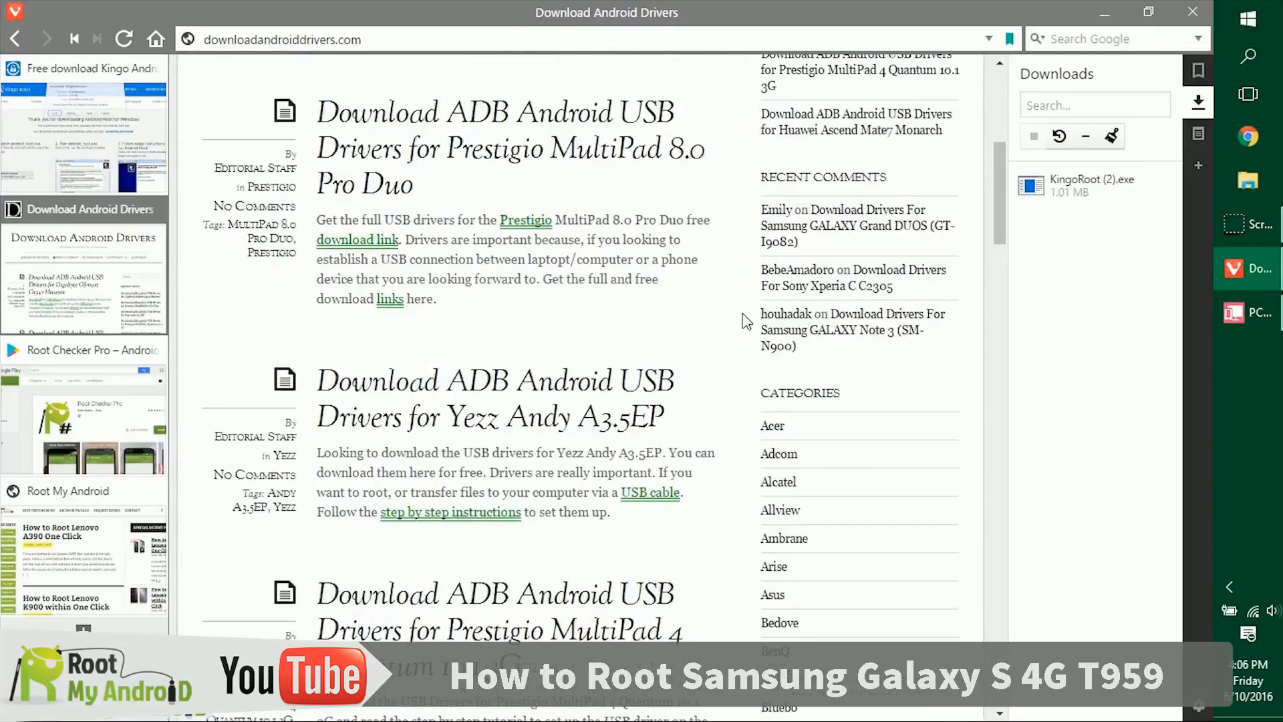
pyautogui.scroll(-3)
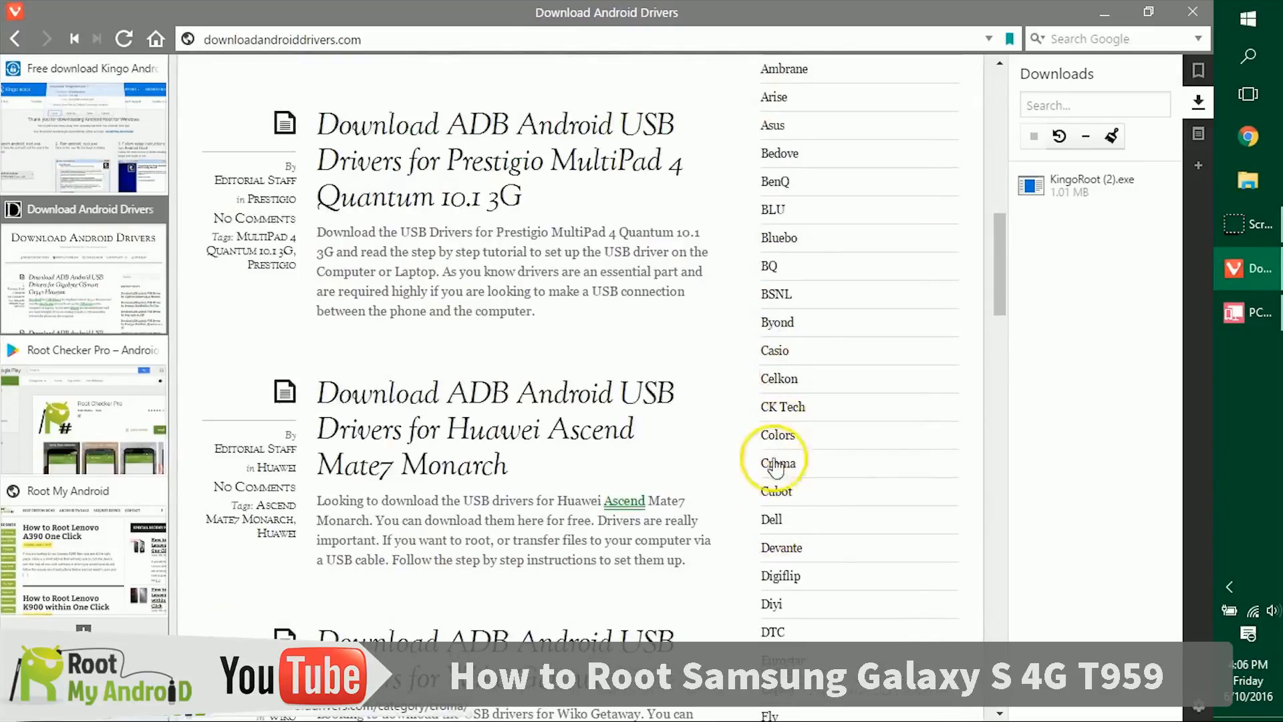
pyautogui.scroll(3)
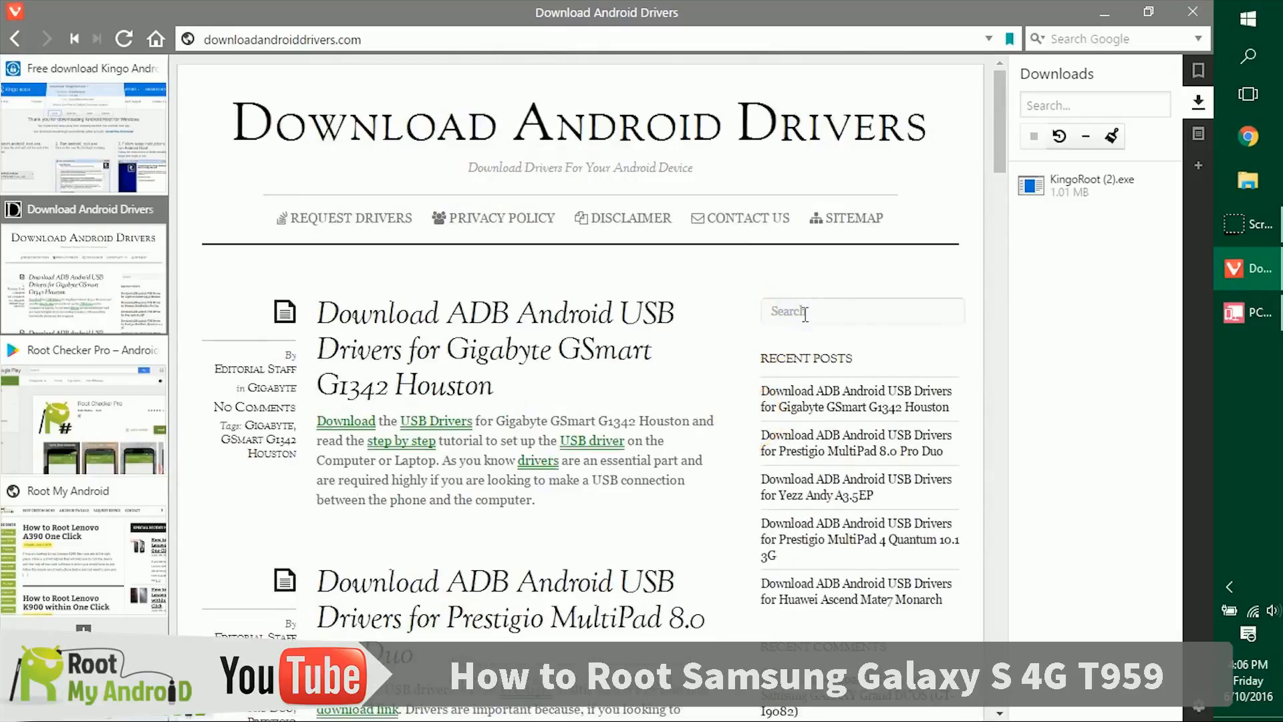
pyautogui.moveTo(733, 317)
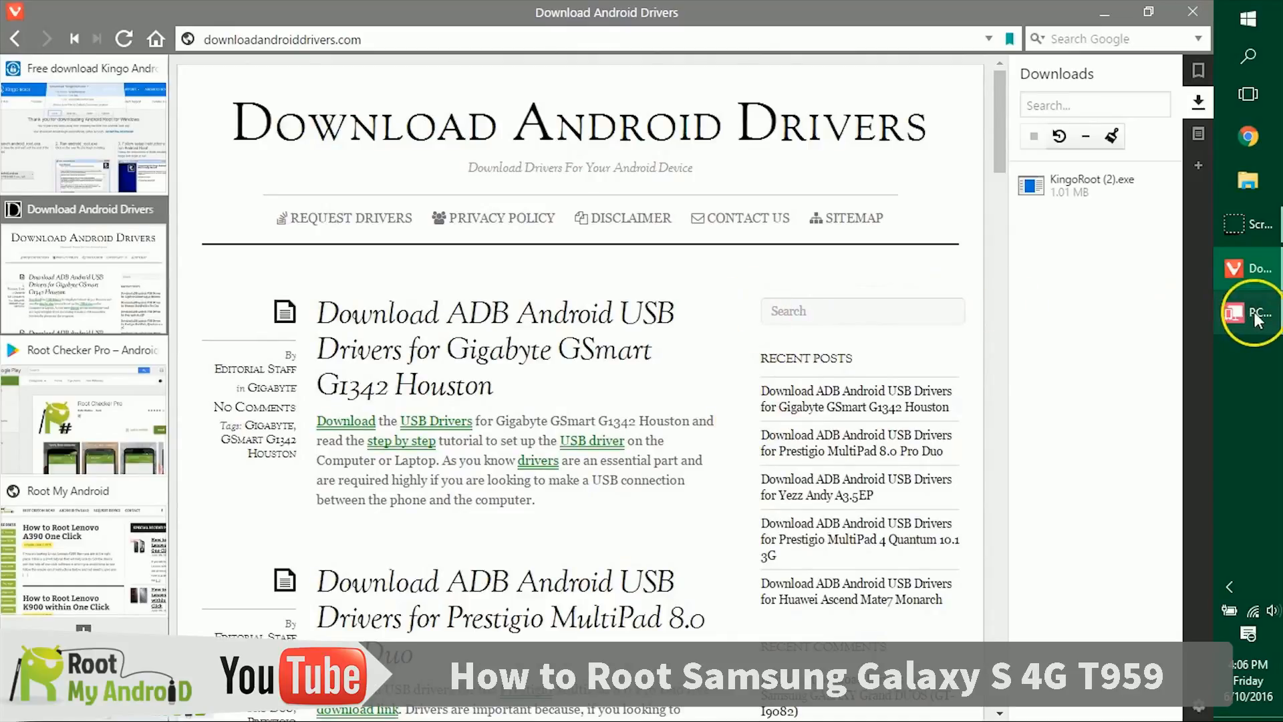
# Step: On the mirrored phone, confirm USB debugging is enabled under Settings > Developer options, then minimize the mirror
pyautogui.click(1246, 313)
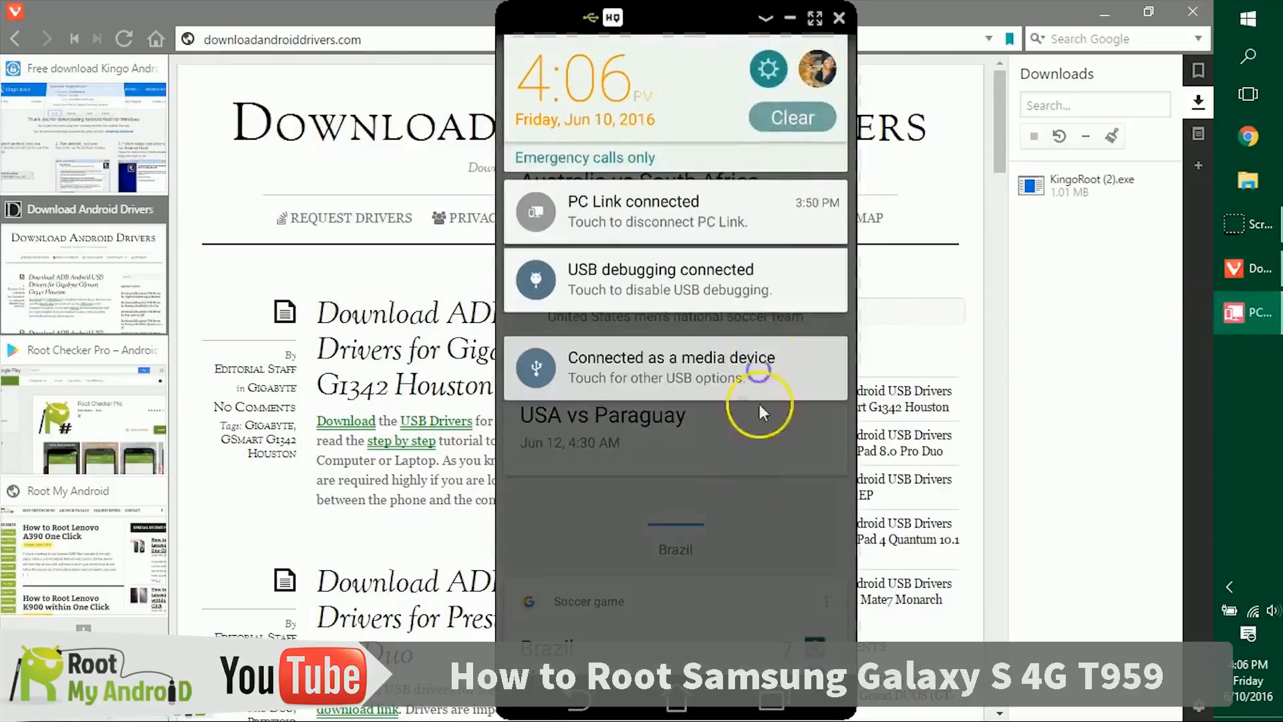
pyautogui.click(767, 68)
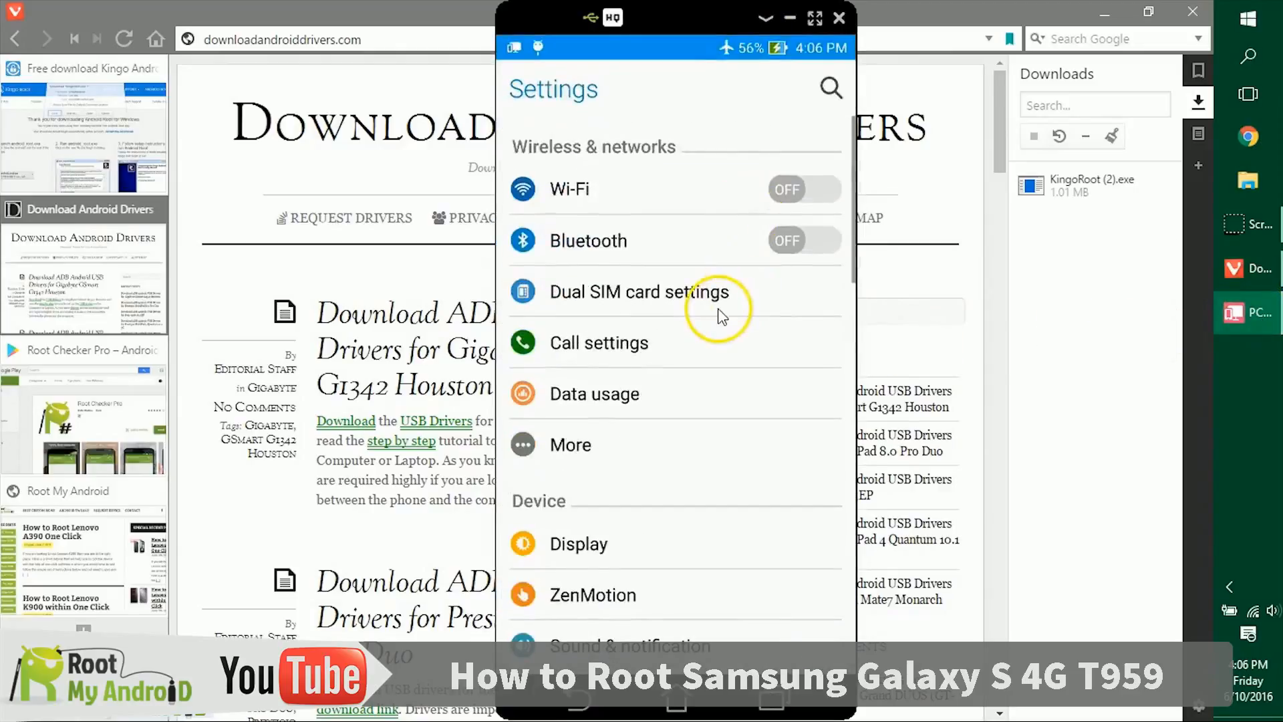
pyautogui.scroll(-3)
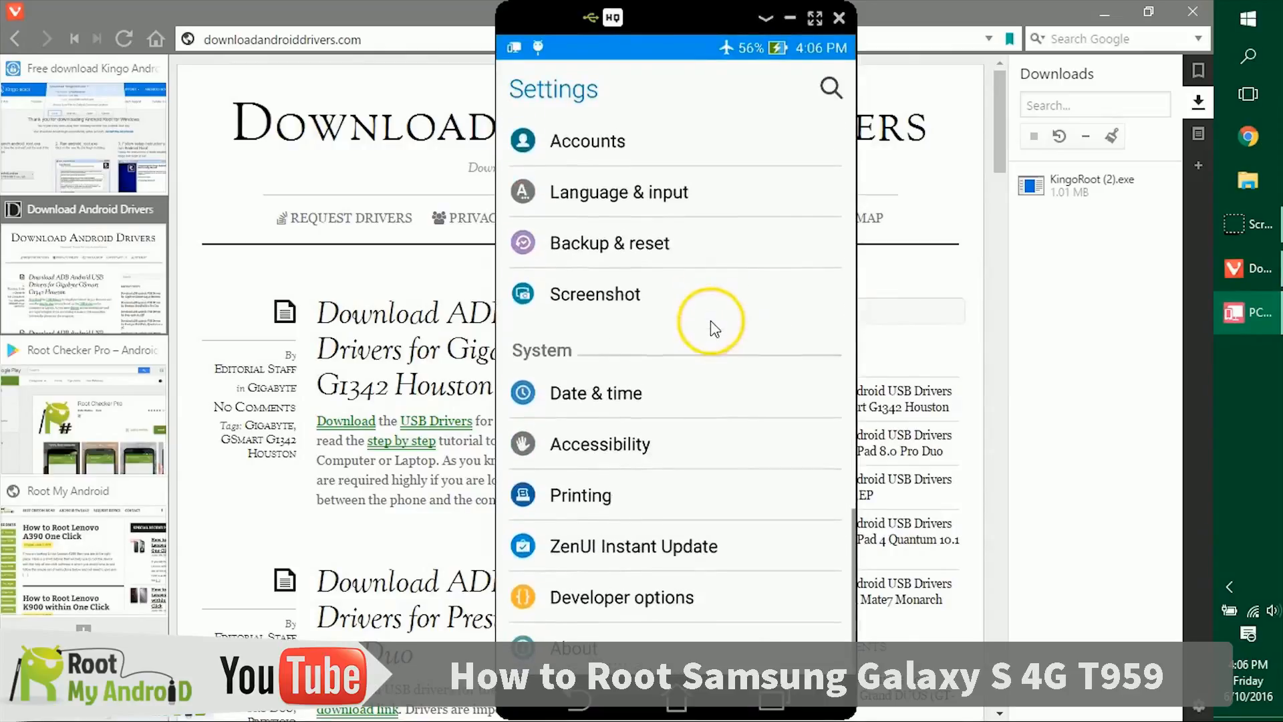
pyautogui.click(625, 596)
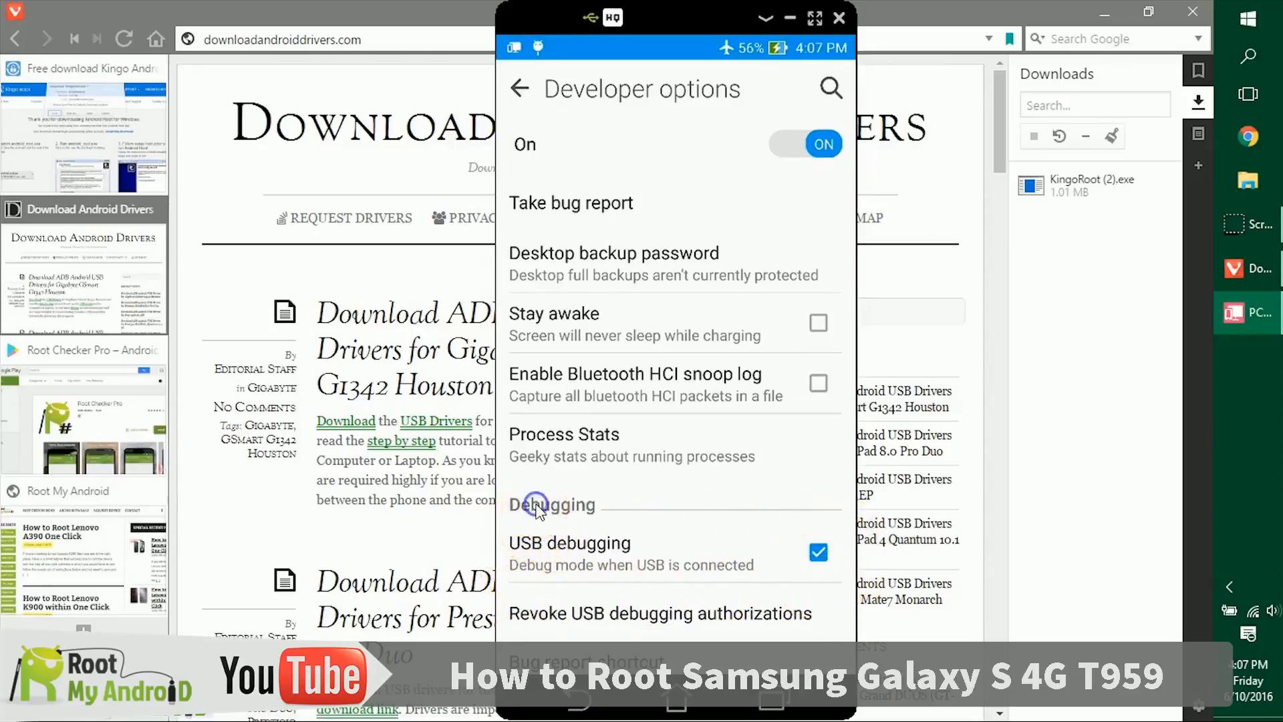
pyautogui.moveTo(536, 512)
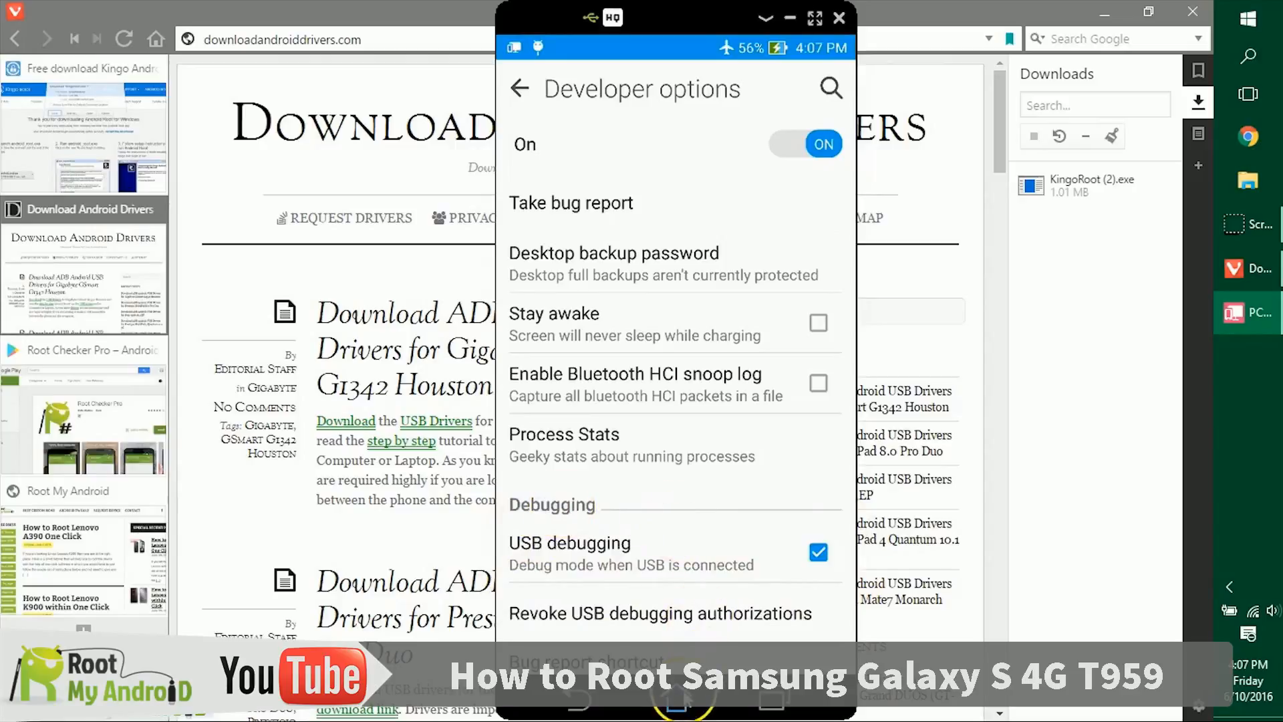
pyautogui.click(838, 17)
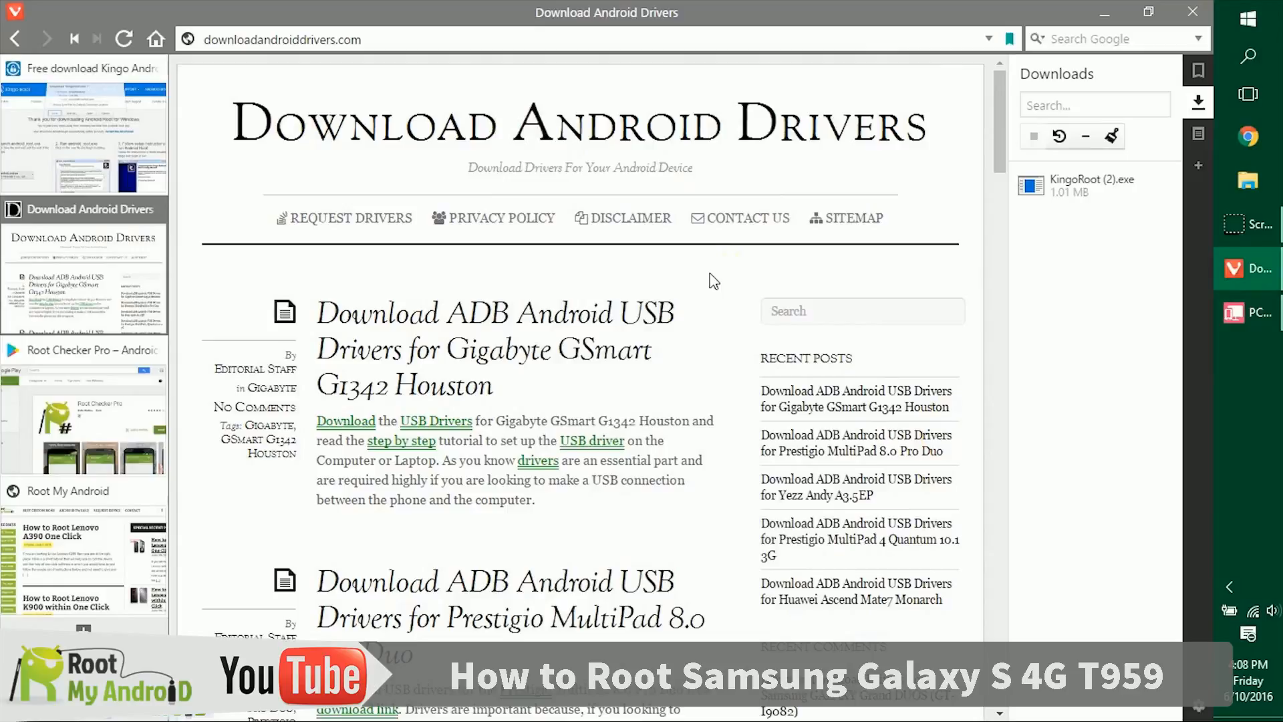
# Step: Run the KingoRoot installer, accept the license, skip bundled offers, and finish with 'Launch the application on exit'
pyautogui.click(1094, 184)
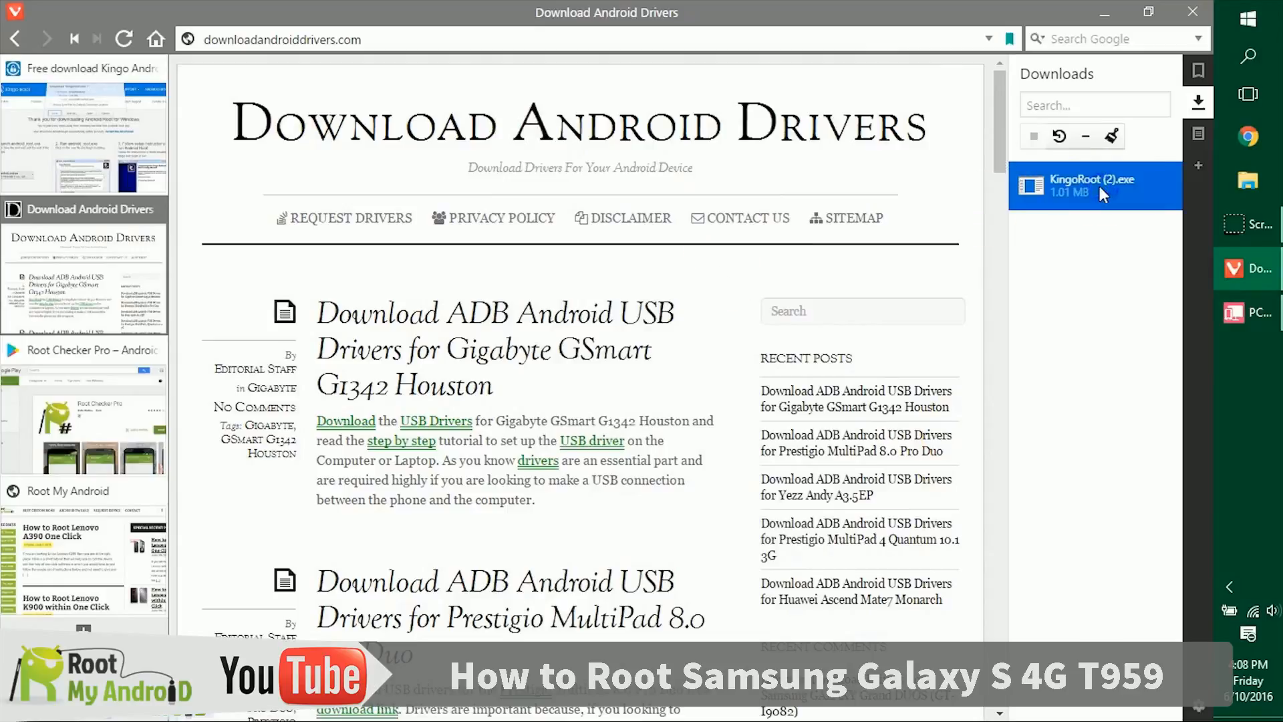
pyautogui.moveTo(668, 389)
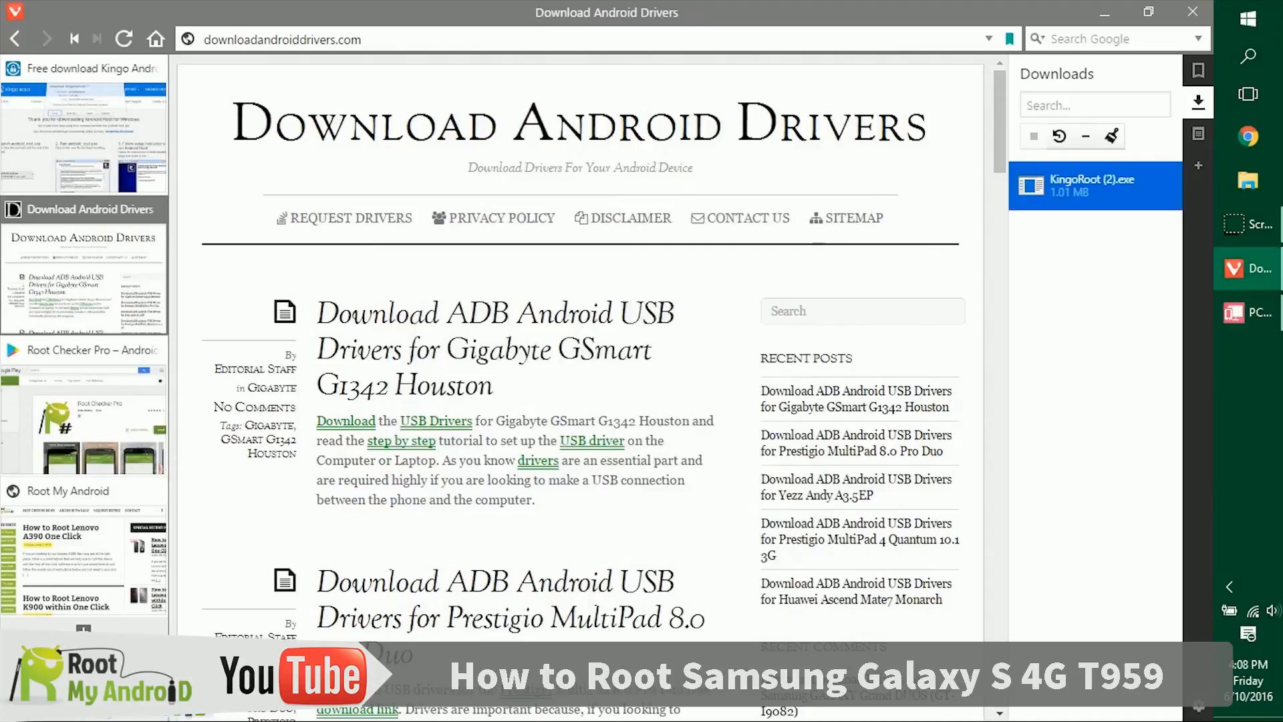
pyautogui.moveTo(723, 395)
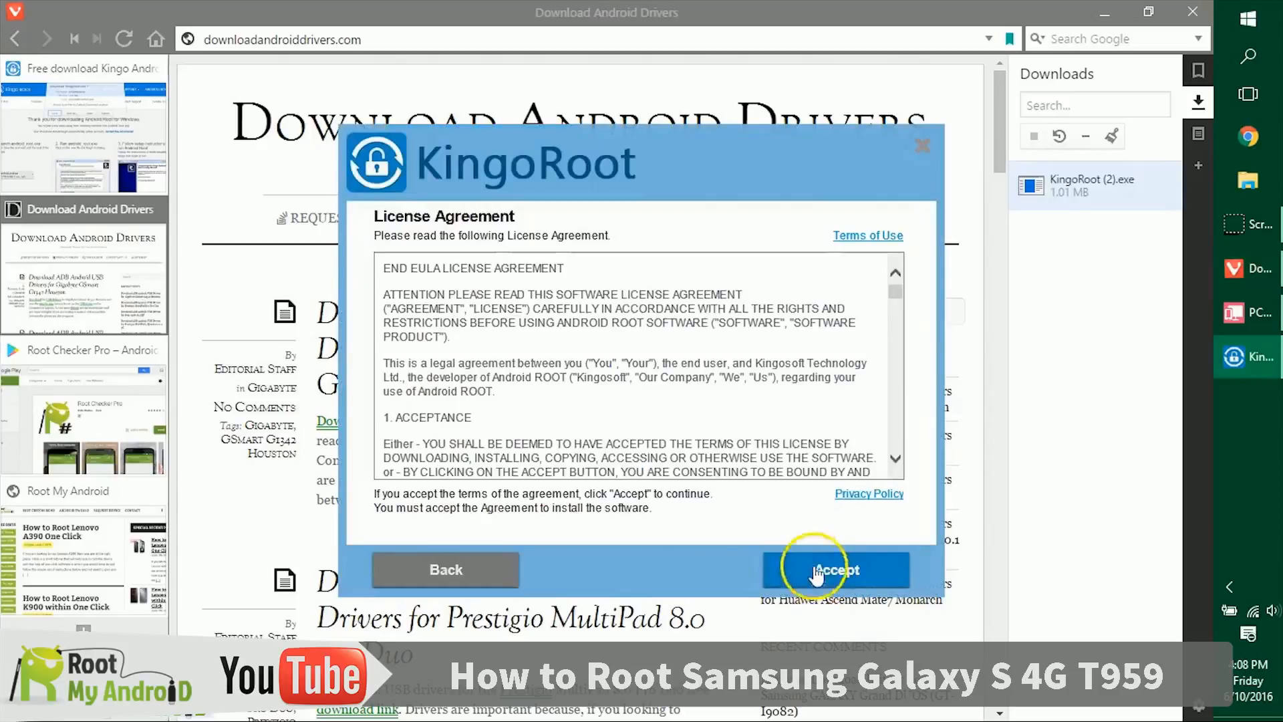
pyautogui.click(834, 569)
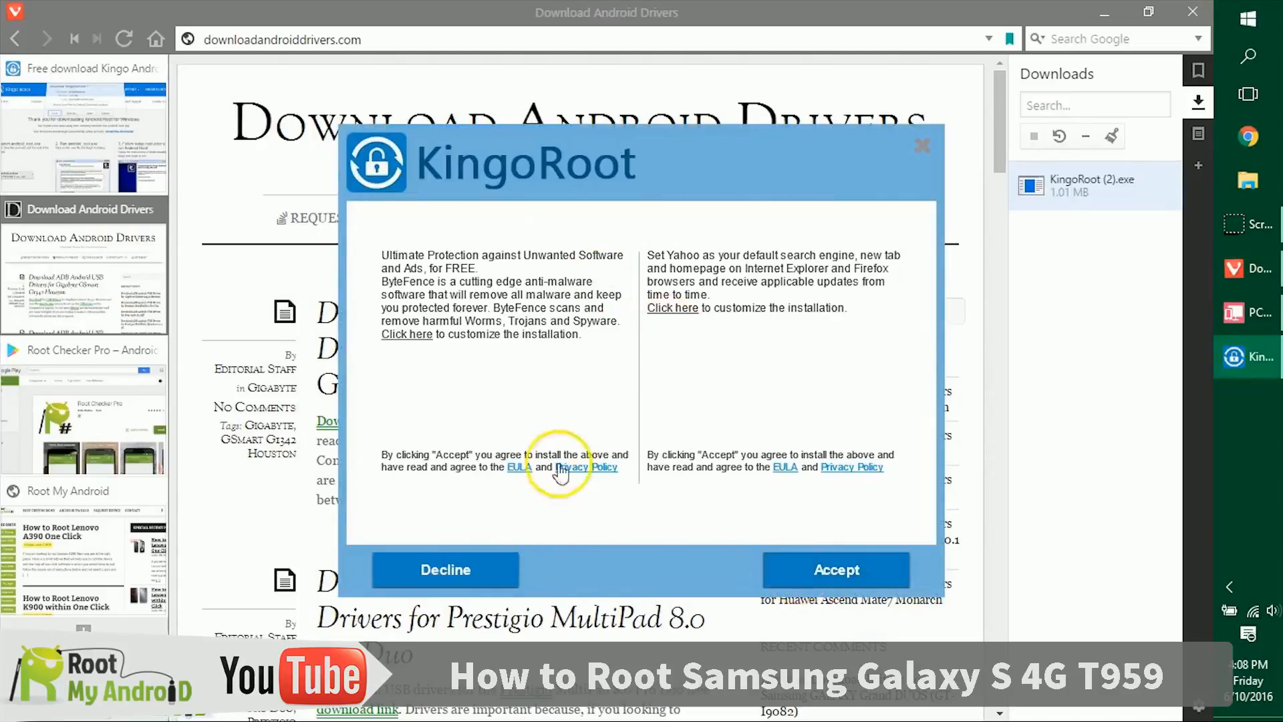
pyautogui.click(835, 569)
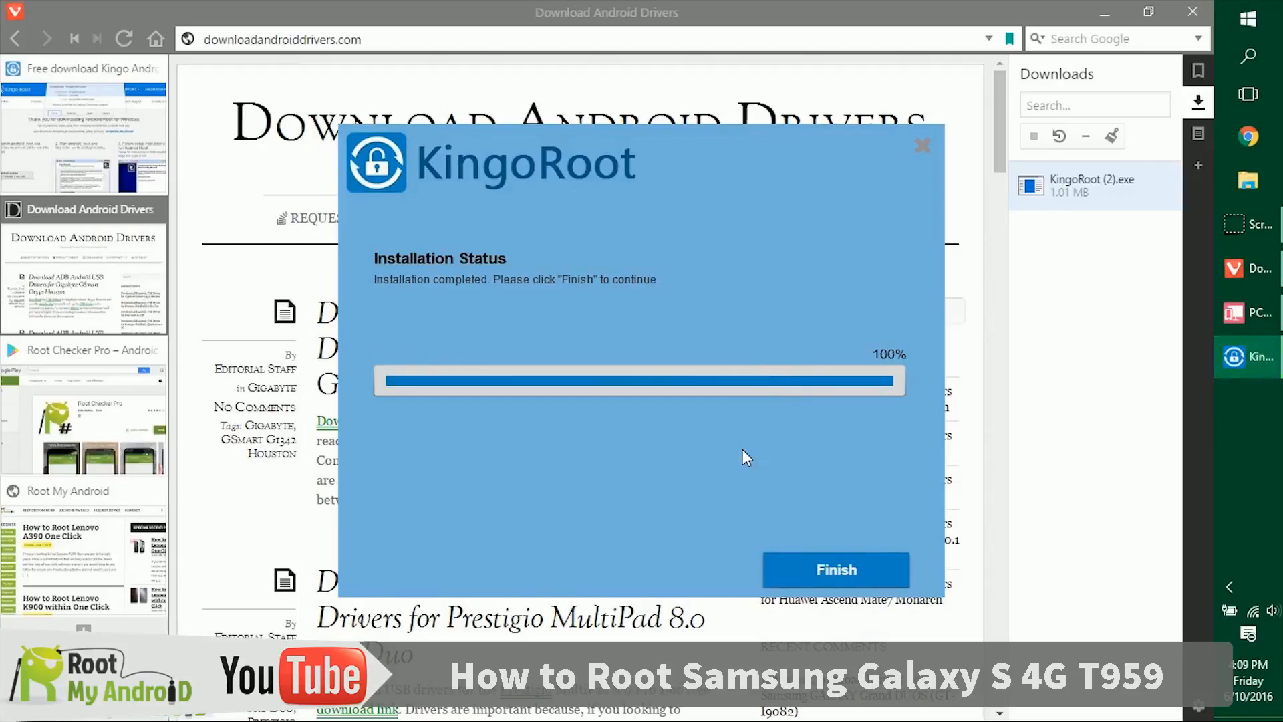
pyautogui.click(834, 569)
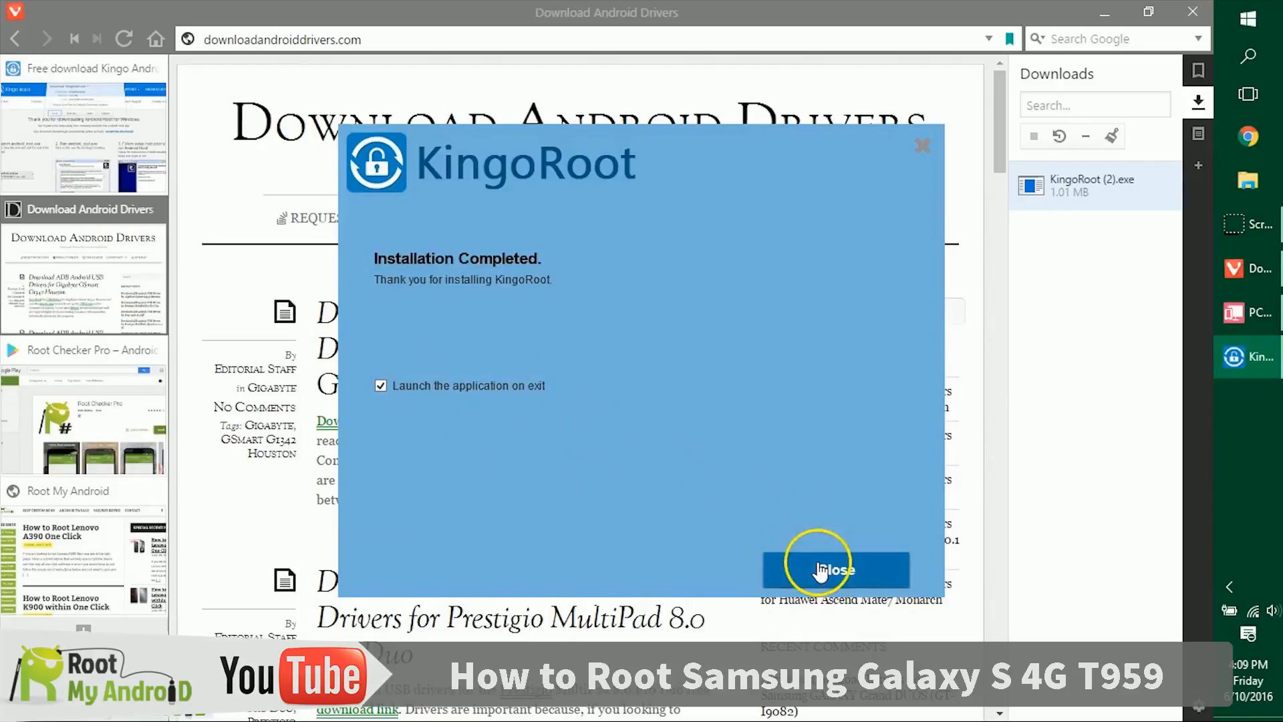
pyautogui.click(834, 570)
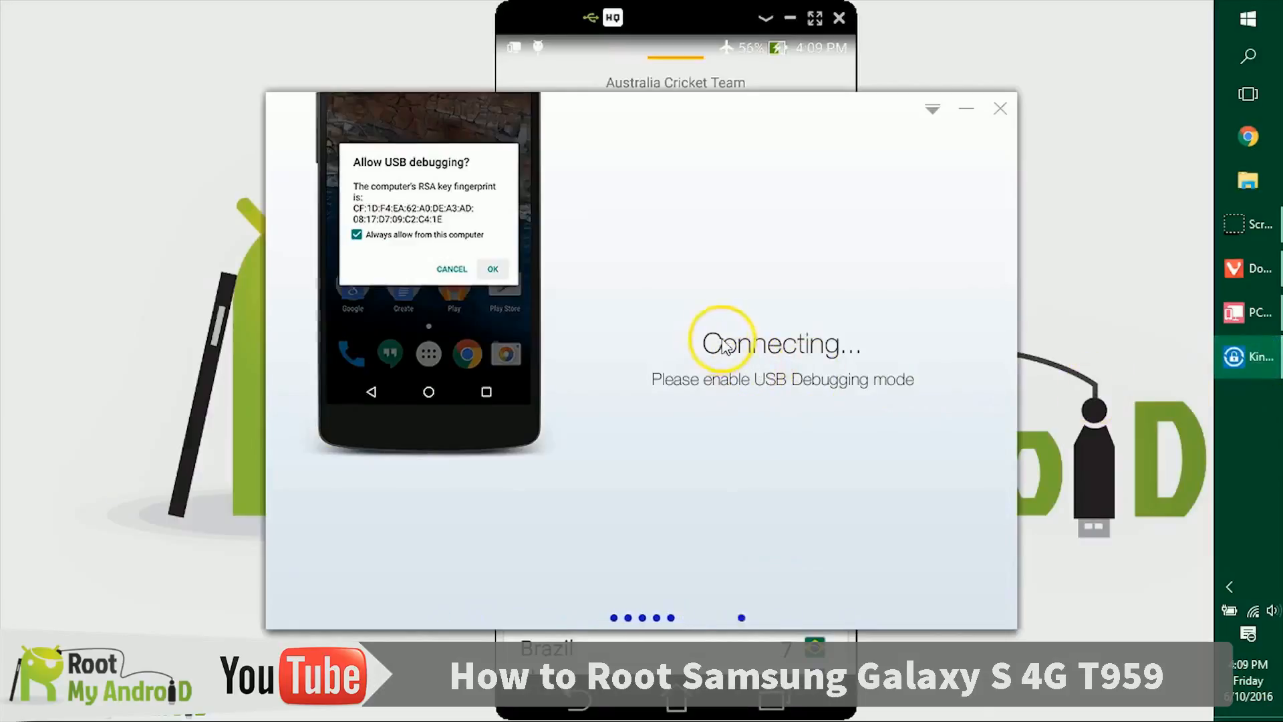
pyautogui.moveTo(865, 403)
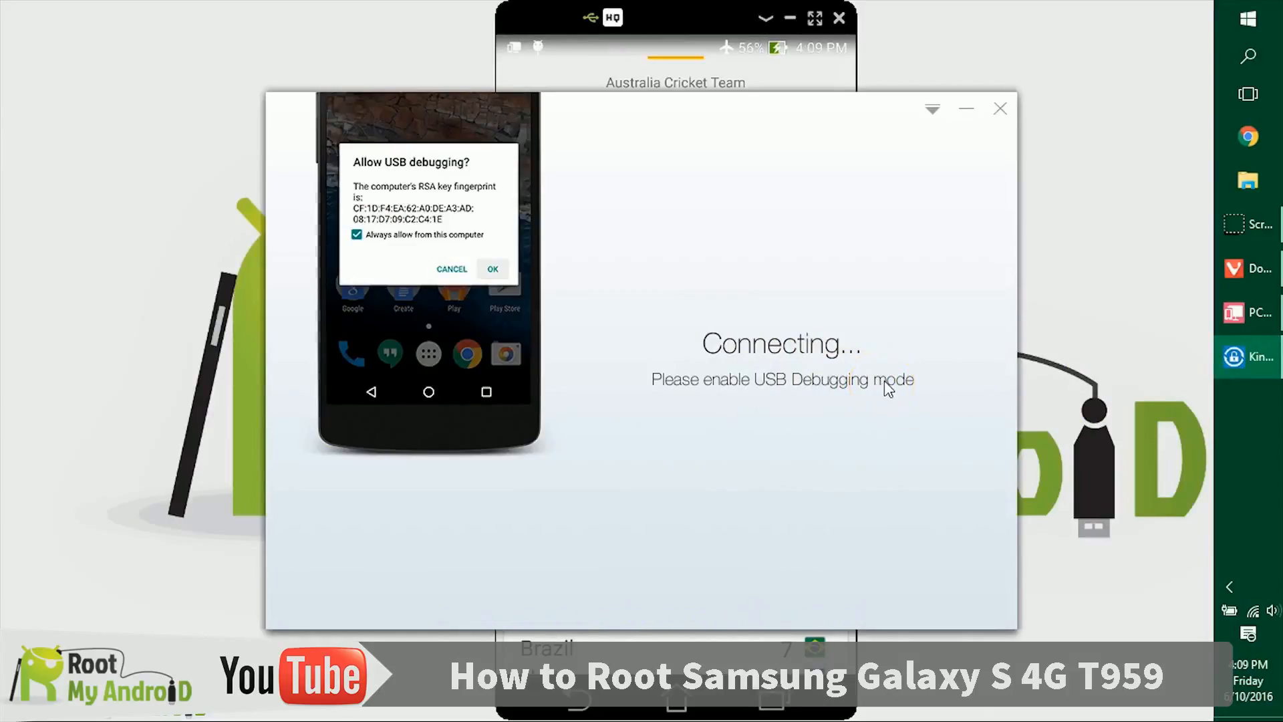
# Step: Allow USB debugging so KingoRoot detects the Samsung Galaxy S 4G T959
pyautogui.click(490, 268)
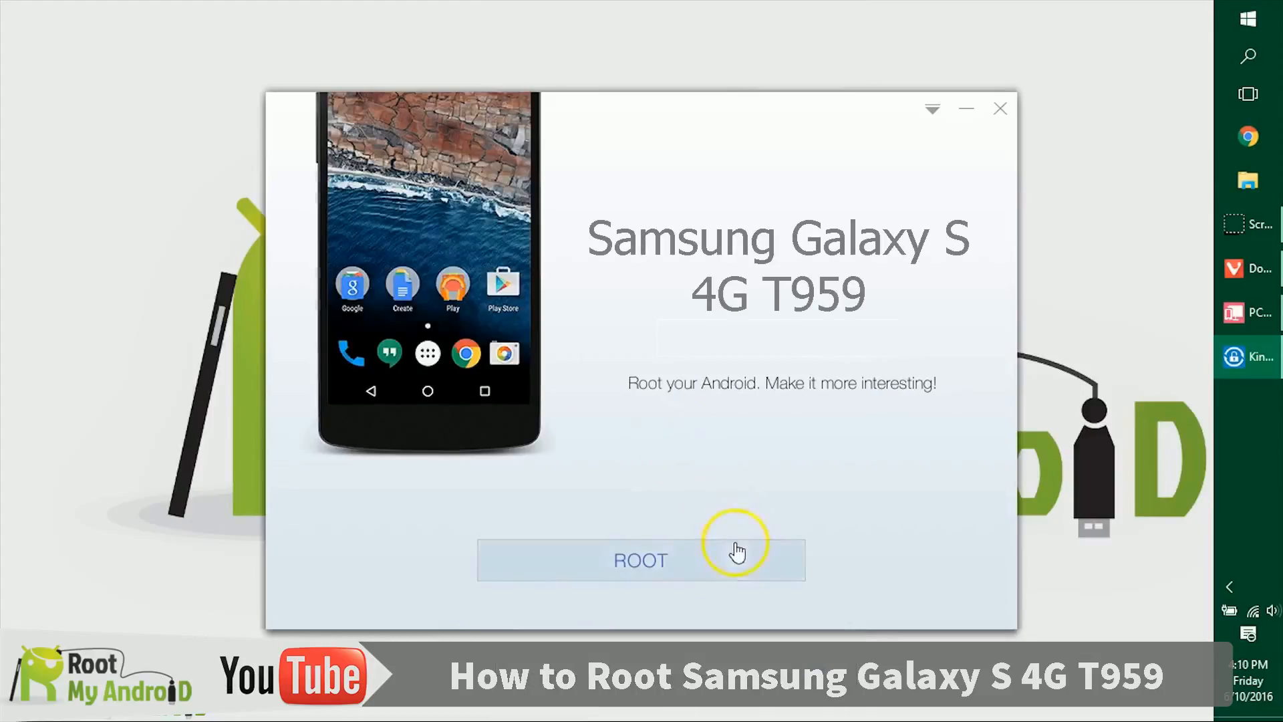
pyautogui.moveTo(674, 576)
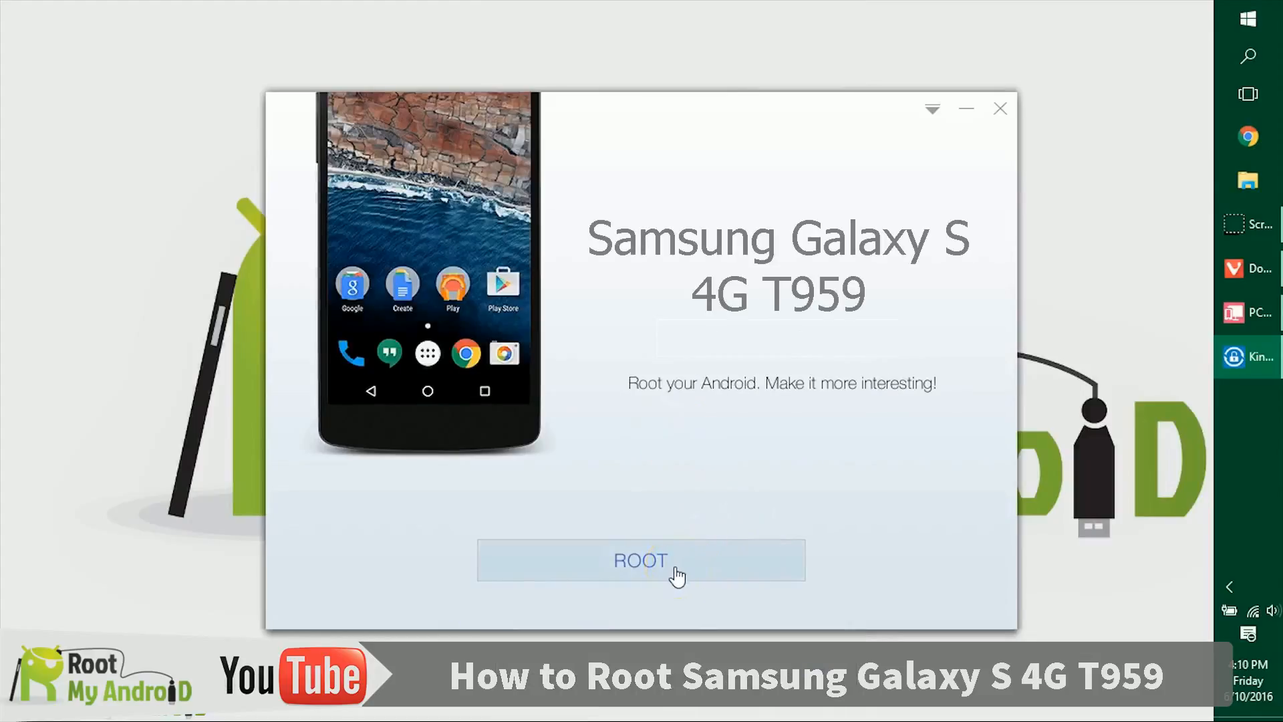
# Step: Start ROOT in KingoRoot on the connected Samsung Galaxy S 4G T959
pyautogui.click(640, 560)
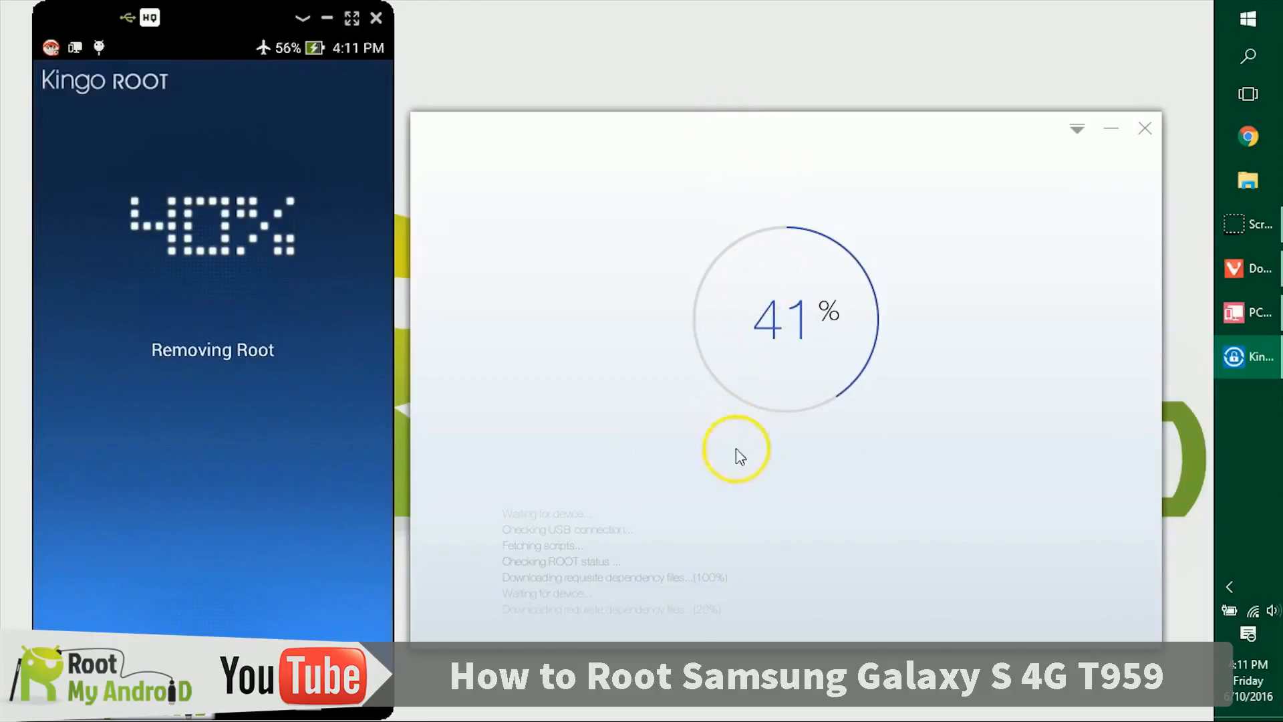
pyautogui.moveTo(571, 610)
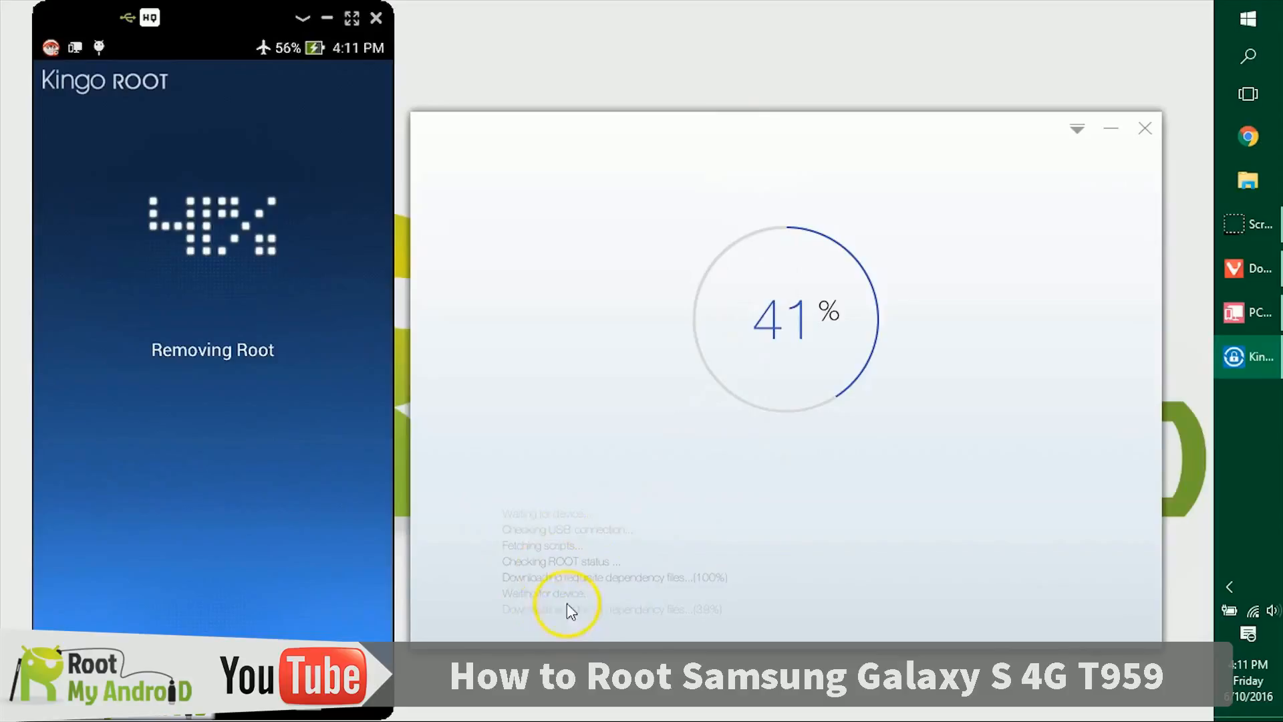
pyautogui.moveTo(526, 553)
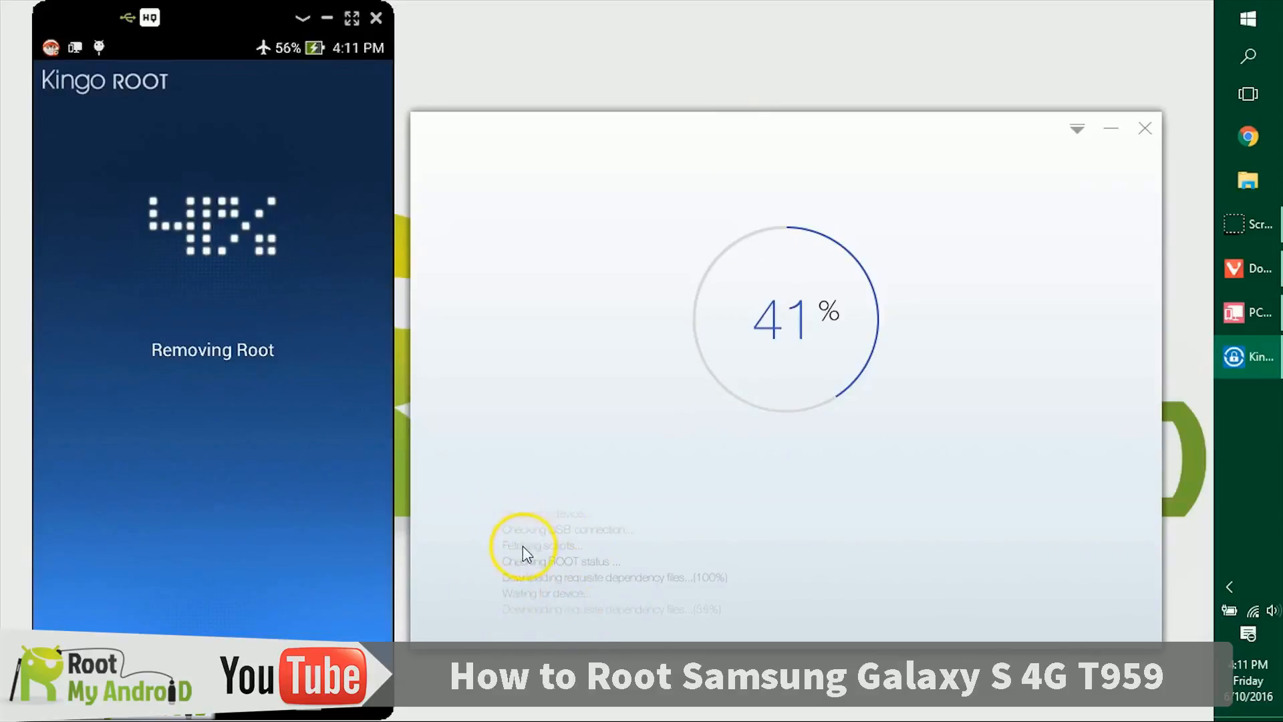
pyautogui.moveTo(709, 497)
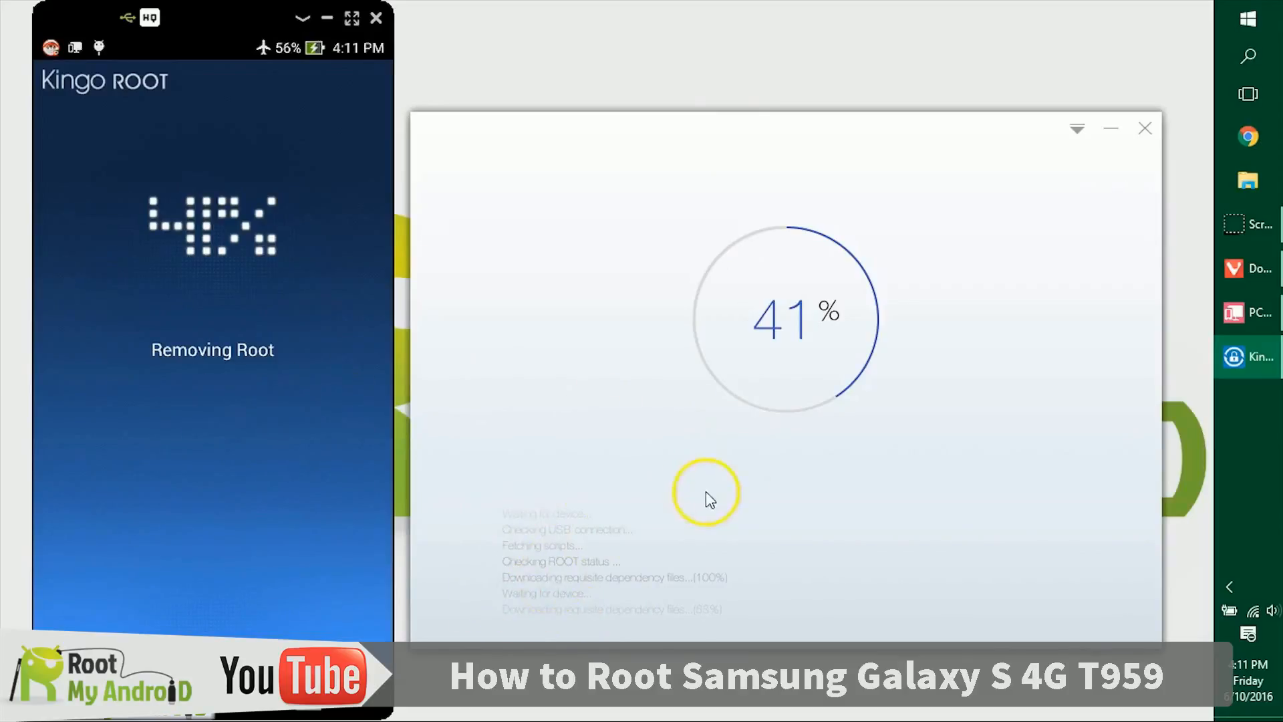
pyautogui.moveTo(650, 450)
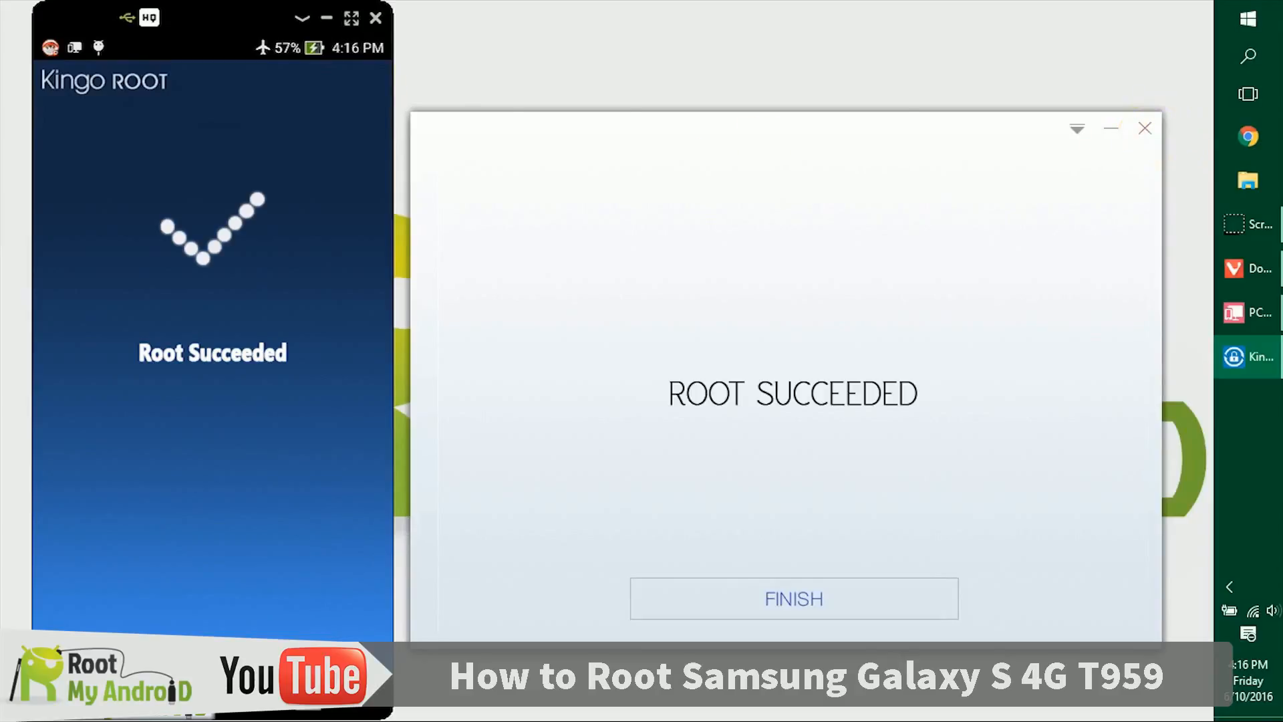
# Step: Finish the successful root in KingoRoot and switch to the Root Checker Pro tab in Vivaldi
pyautogui.click(793, 599)
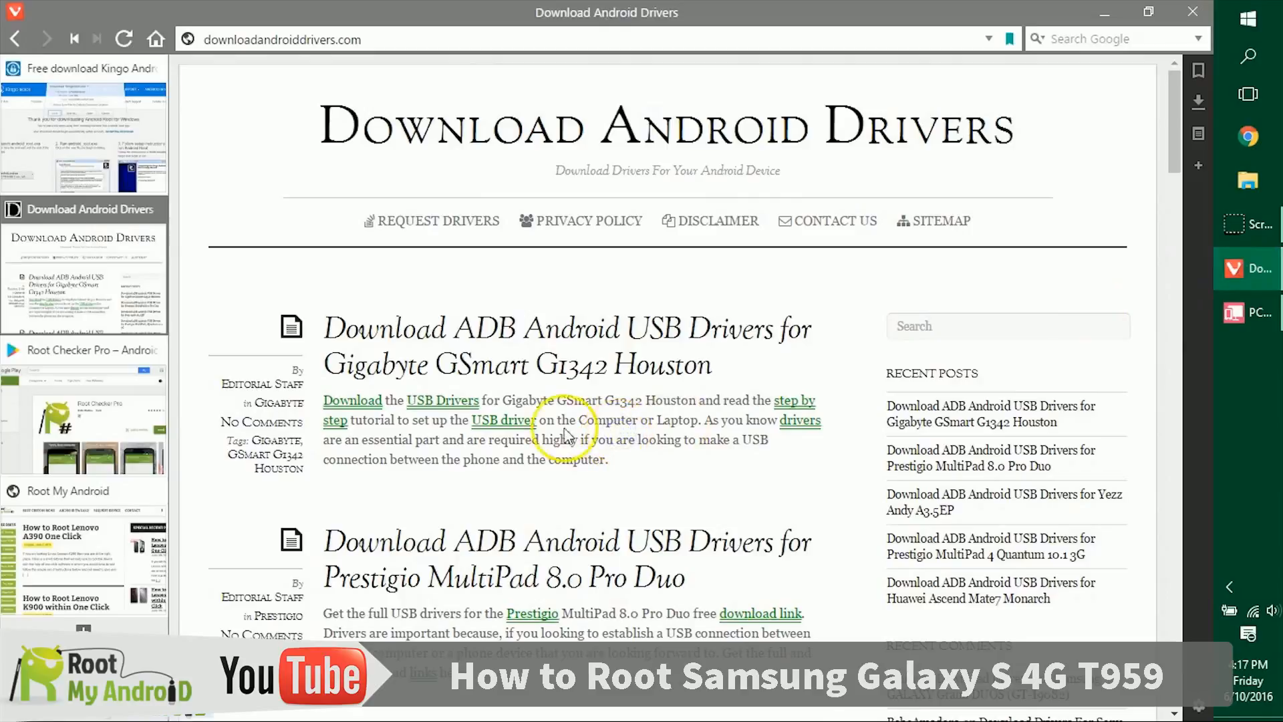
pyautogui.click(82, 349)
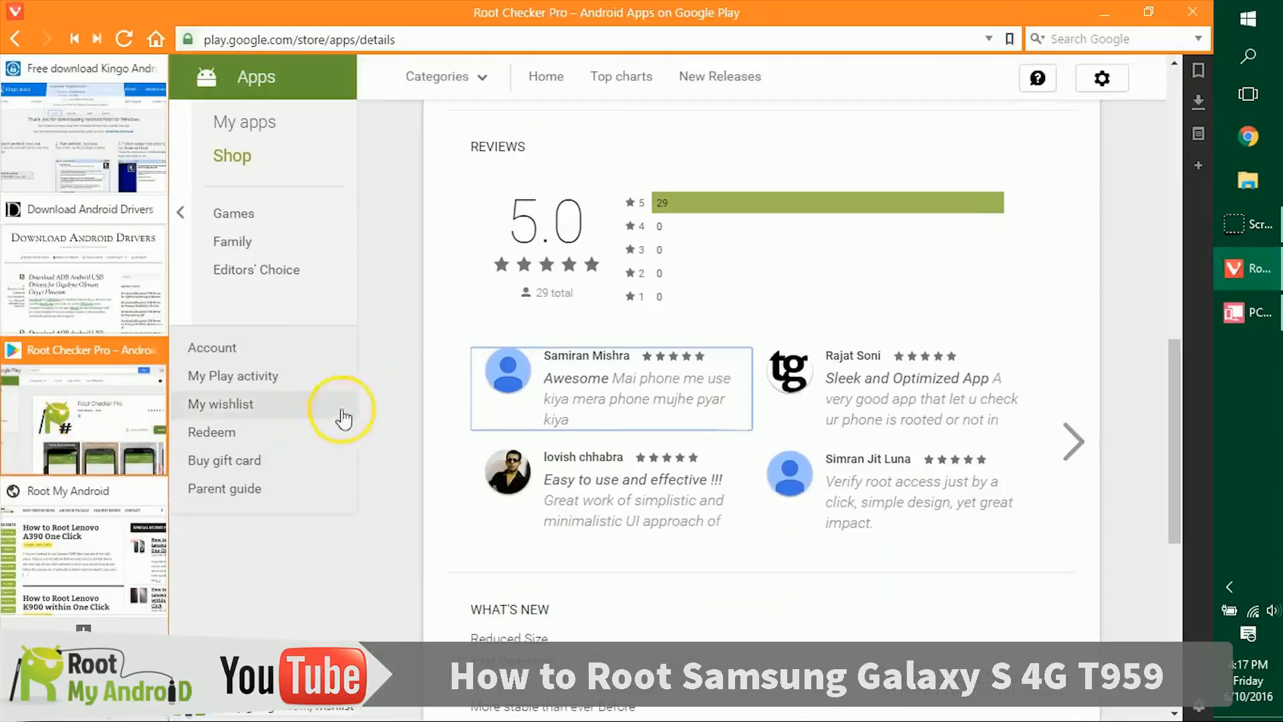
# Step: Scroll through the Root Checker Pro Google Play listing to review it
pyautogui.scroll(3)
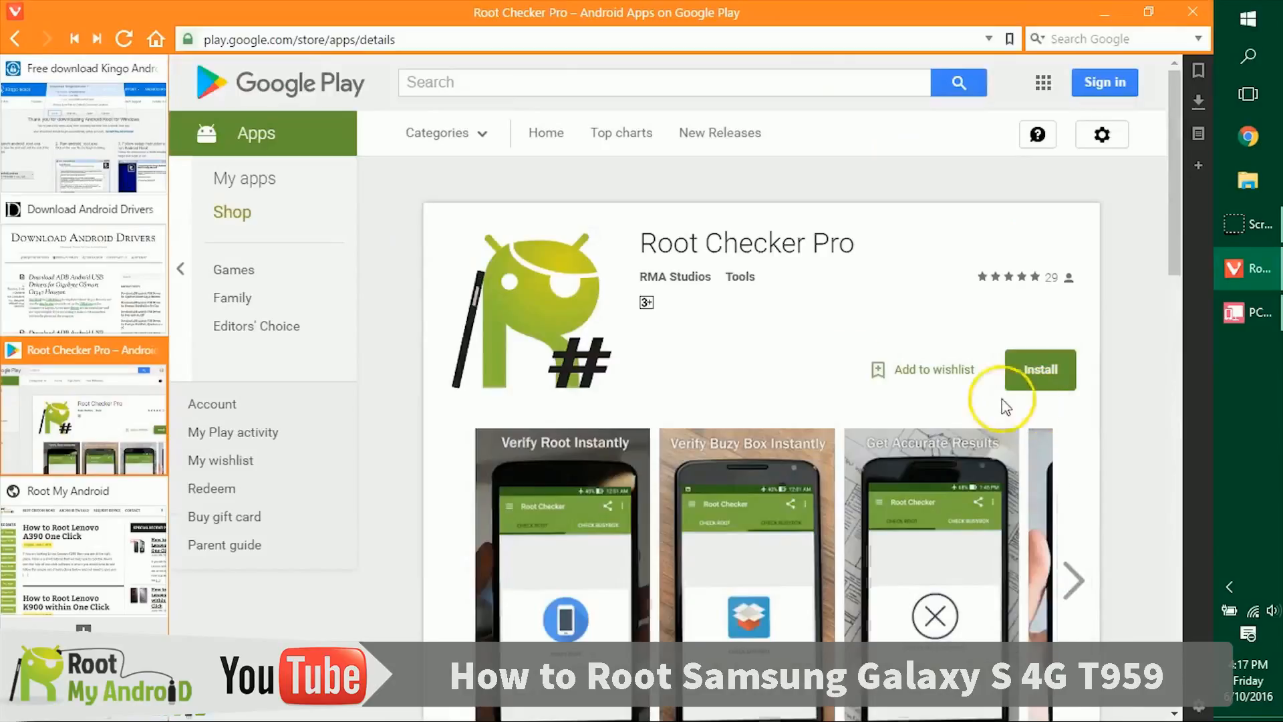
pyautogui.scroll(-3)
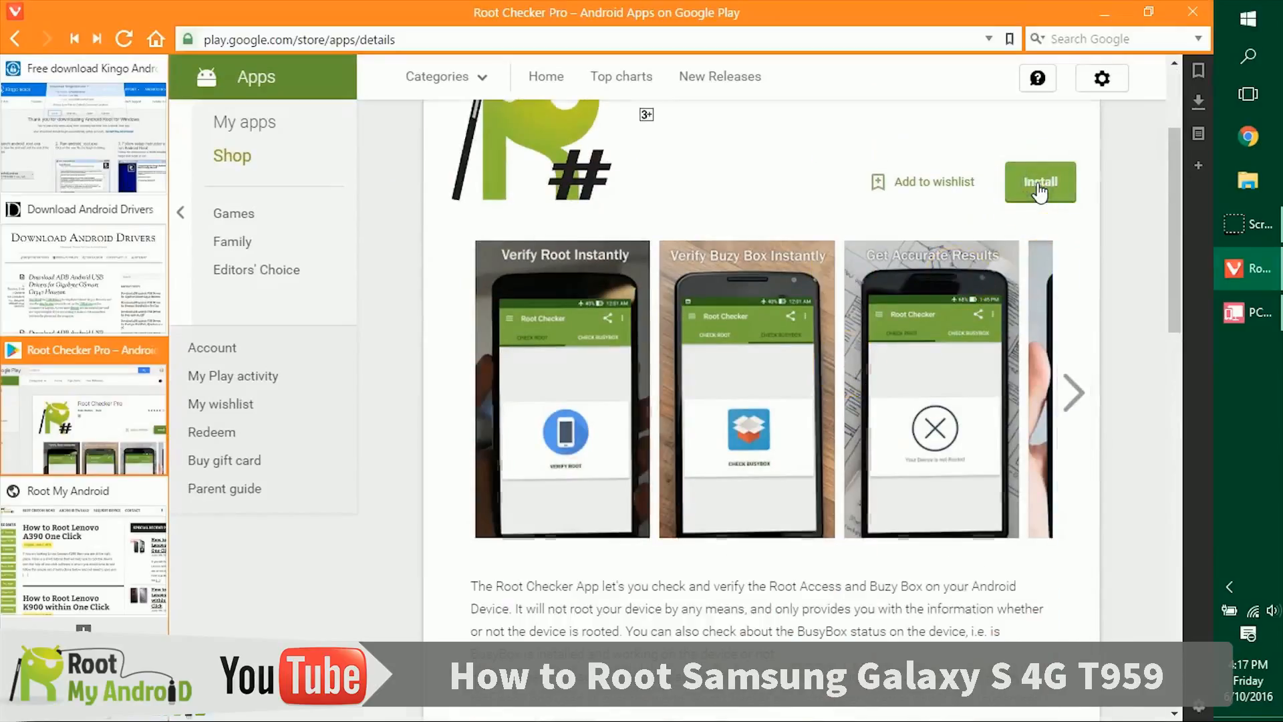
pyautogui.moveTo(866, 357)
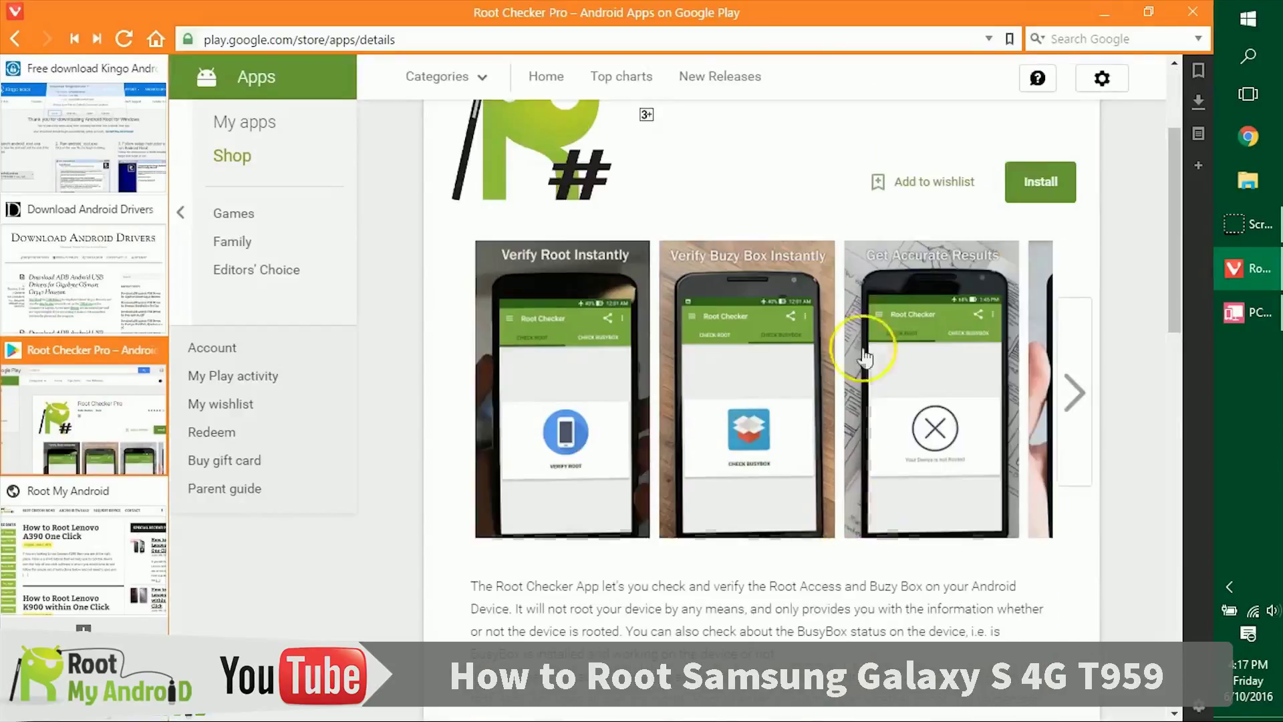
pyautogui.scroll(-3)
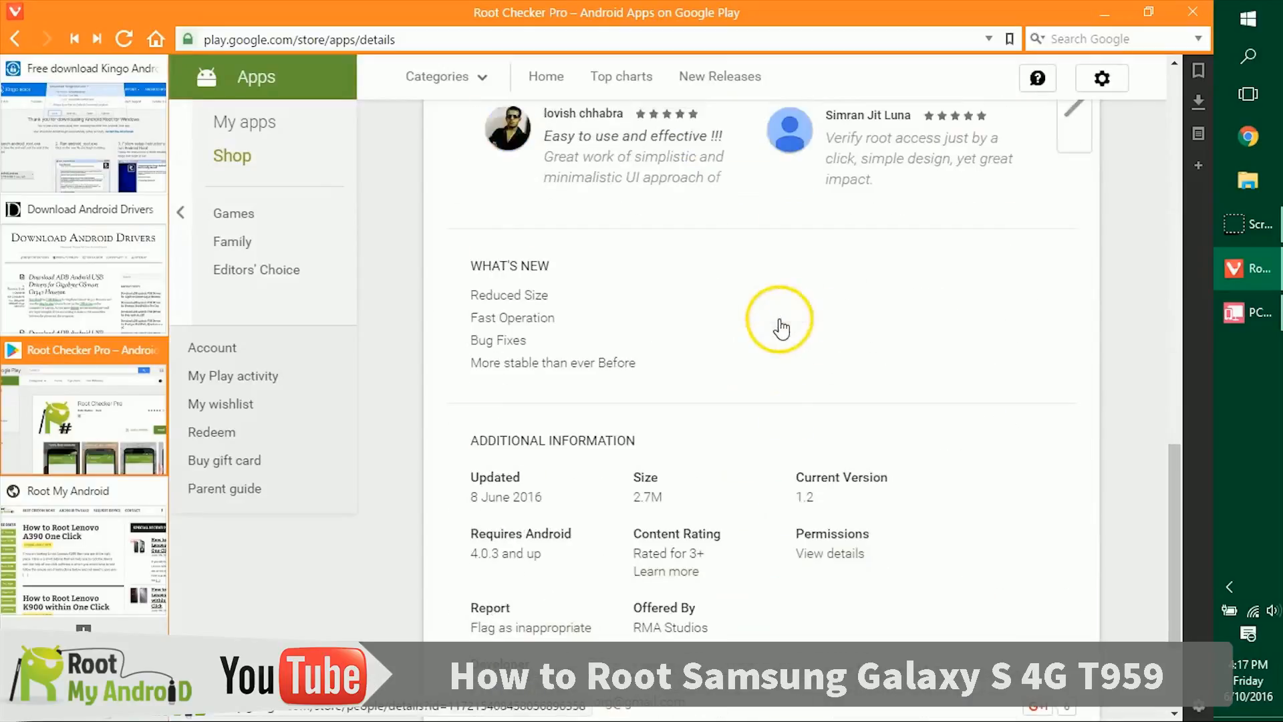
pyautogui.scroll(3)
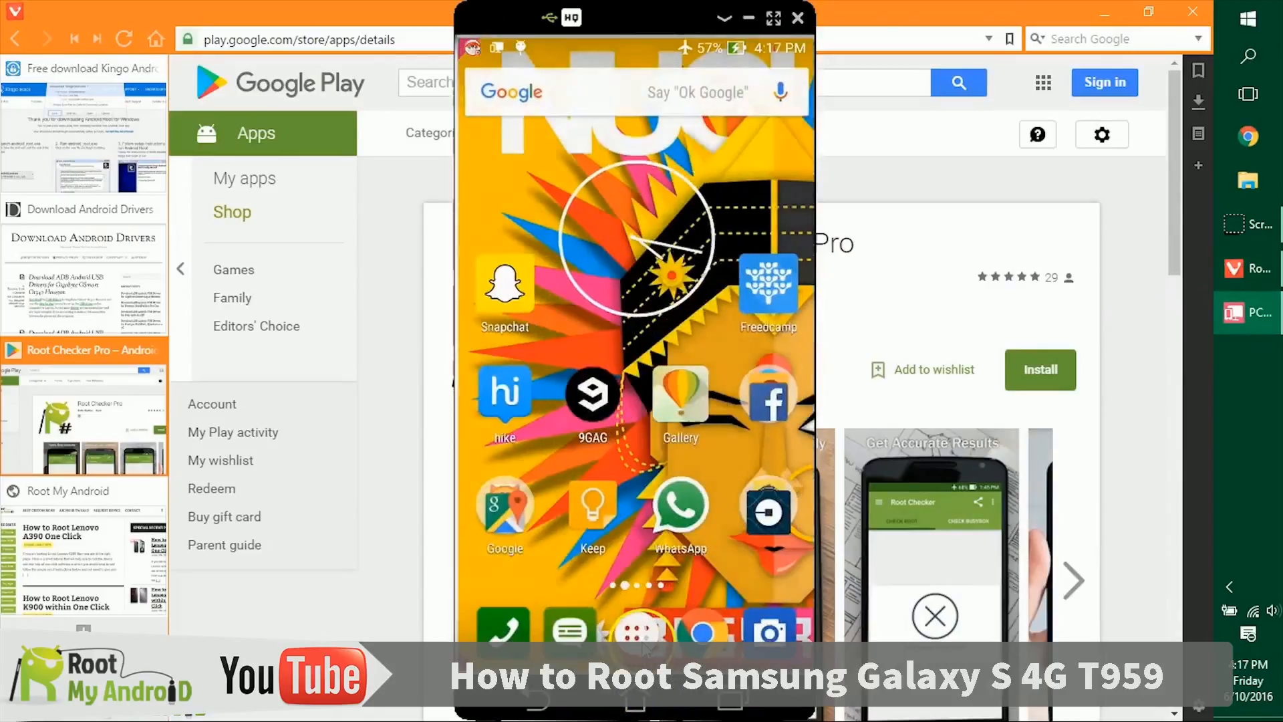
# Step: Launch Root Checker from the phone's app drawer and get past its intro screen
pyautogui.click(641, 631)
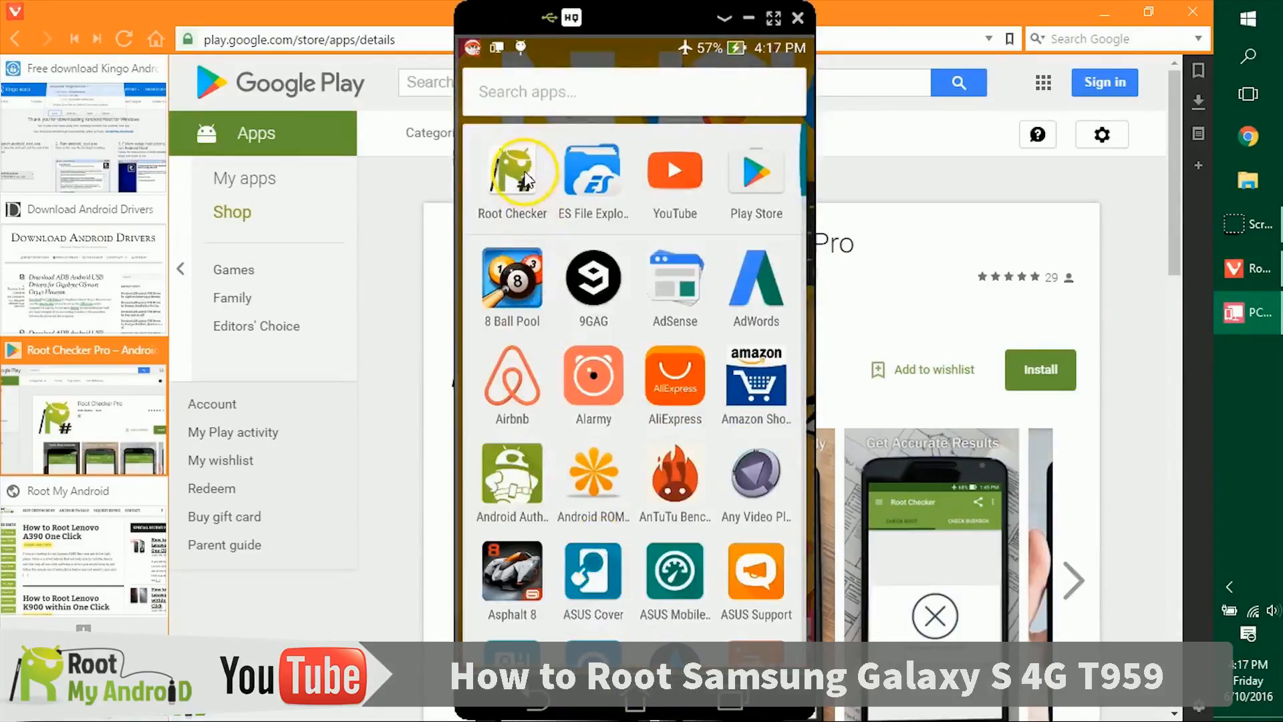
pyautogui.click(512, 172)
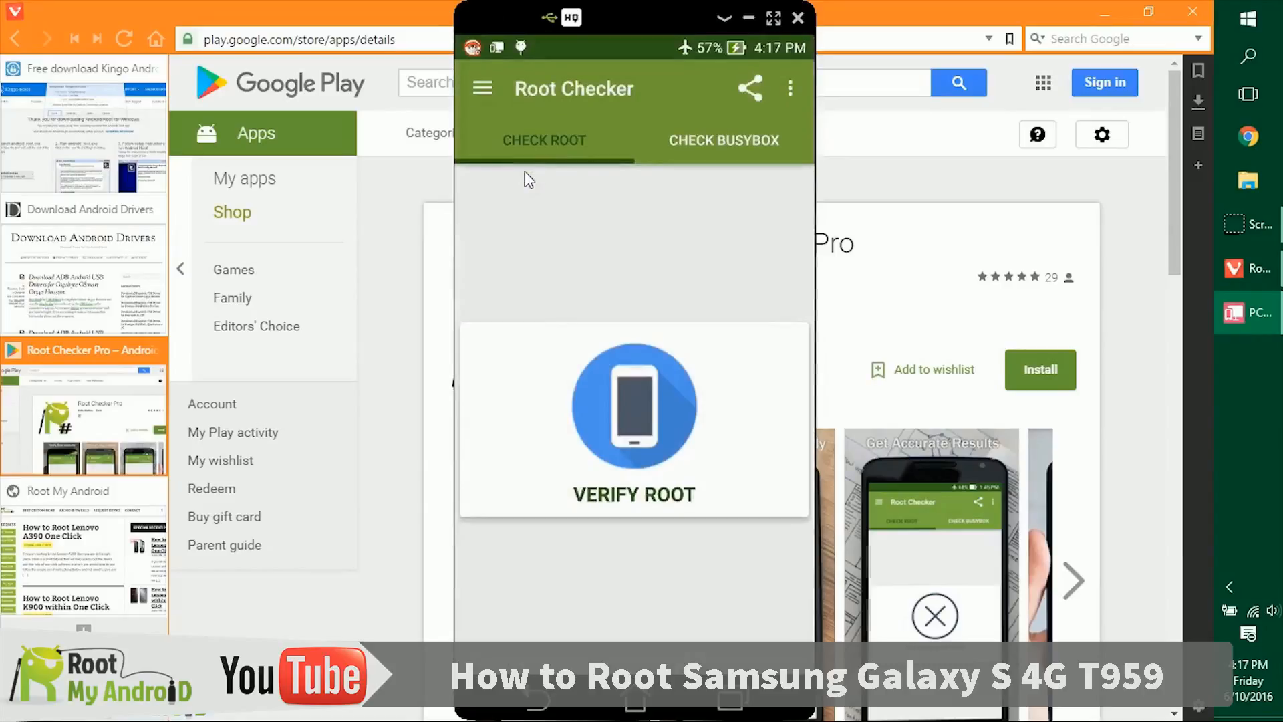
pyautogui.click(643, 569)
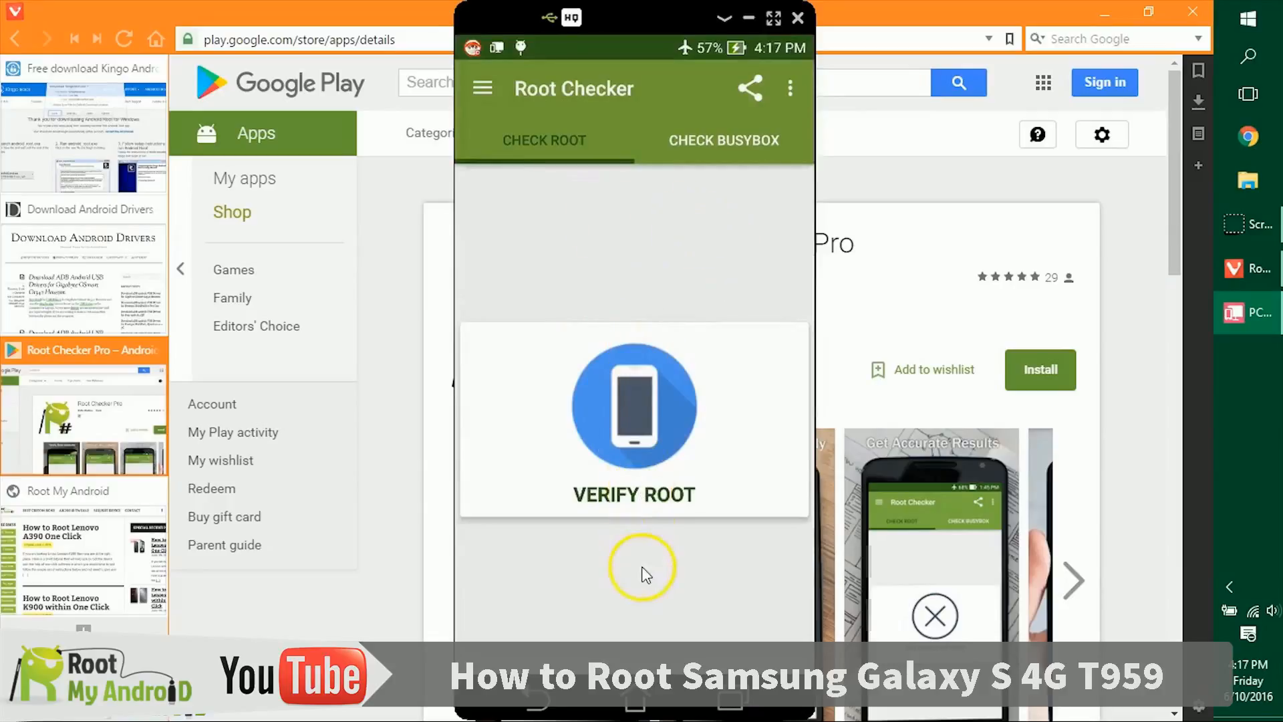
pyautogui.moveTo(644, 552)
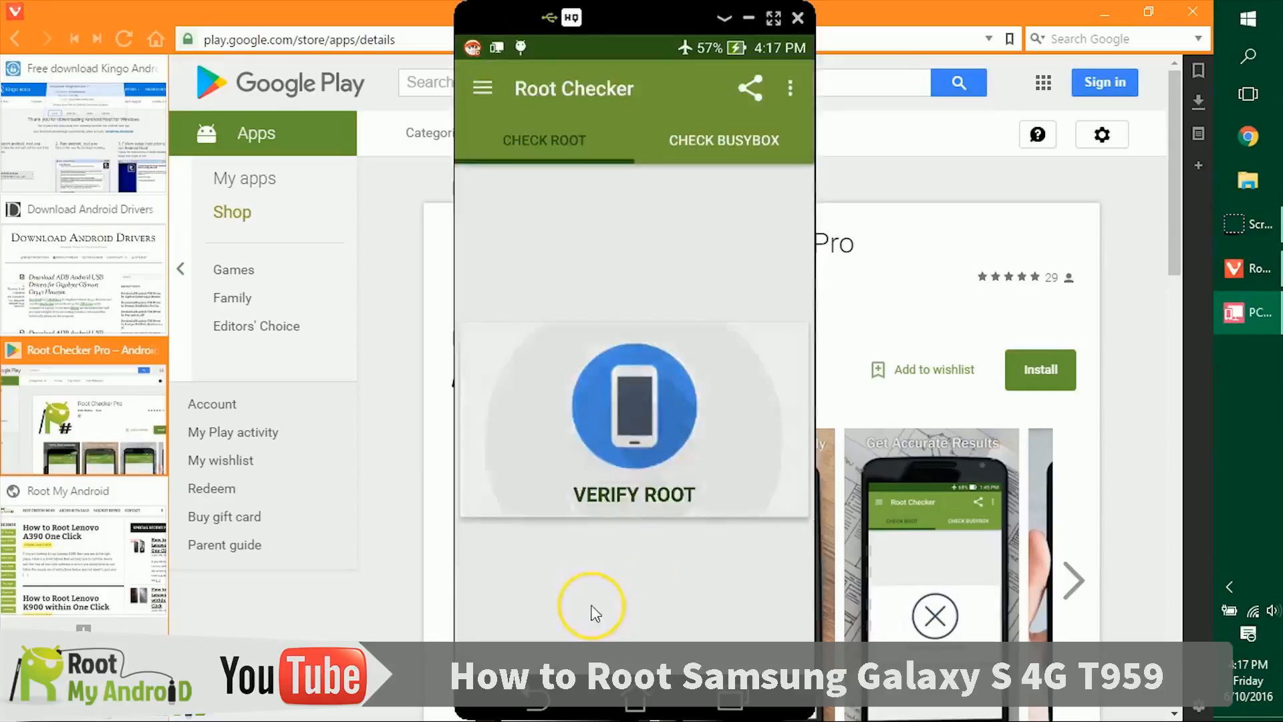
# Step: Verify root so the phone reports 'Your Device is Rooted', then move to the BusyBox check
pyautogui.click(633, 405)
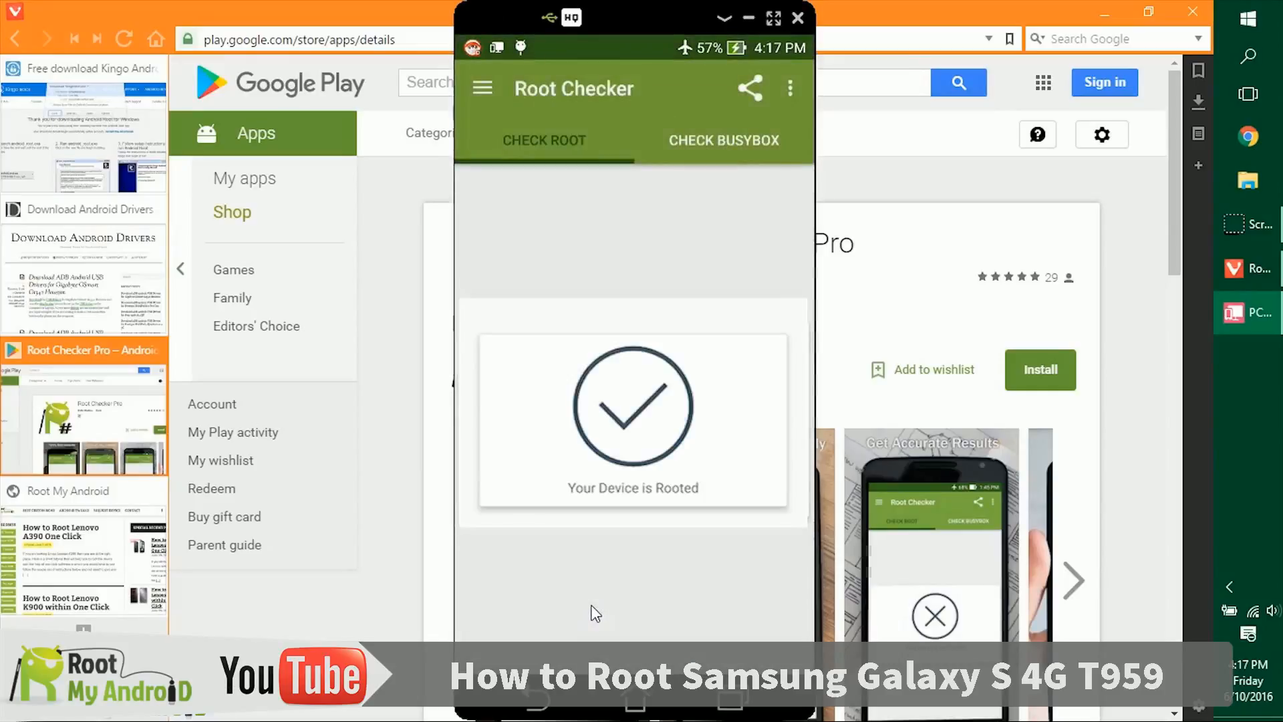
pyautogui.click(549, 592)
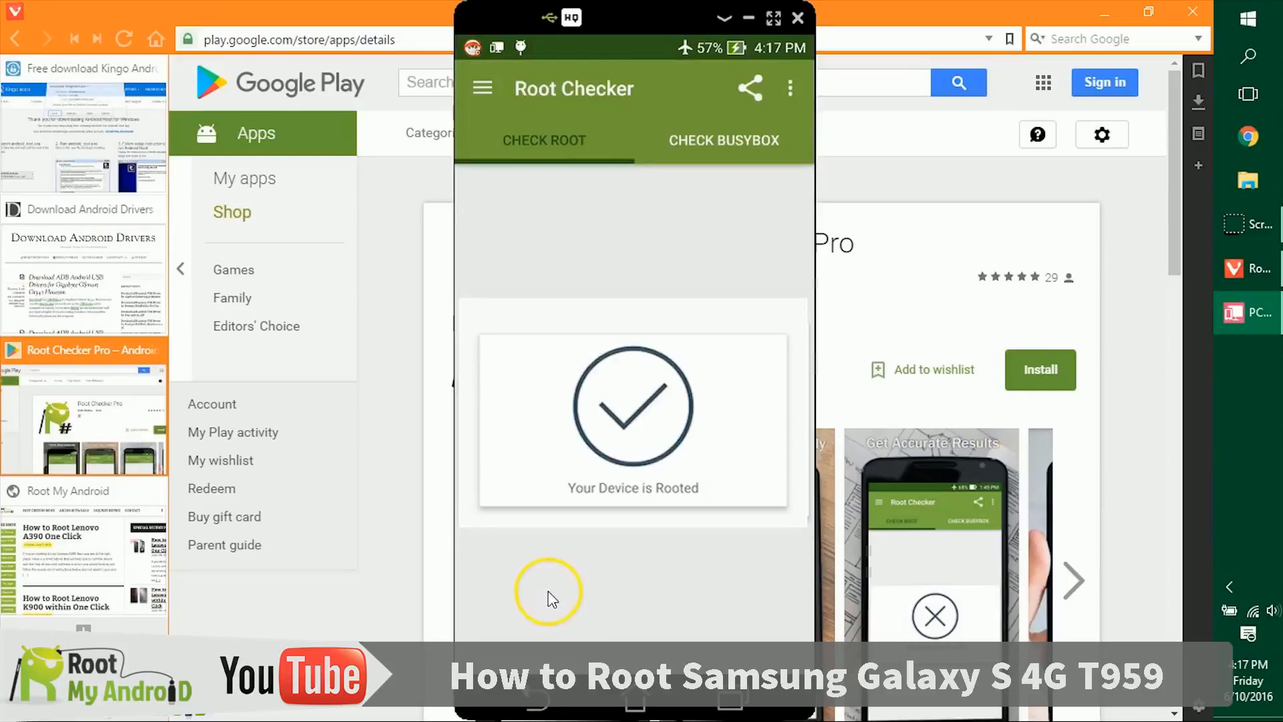
pyautogui.moveTo(876, 212)
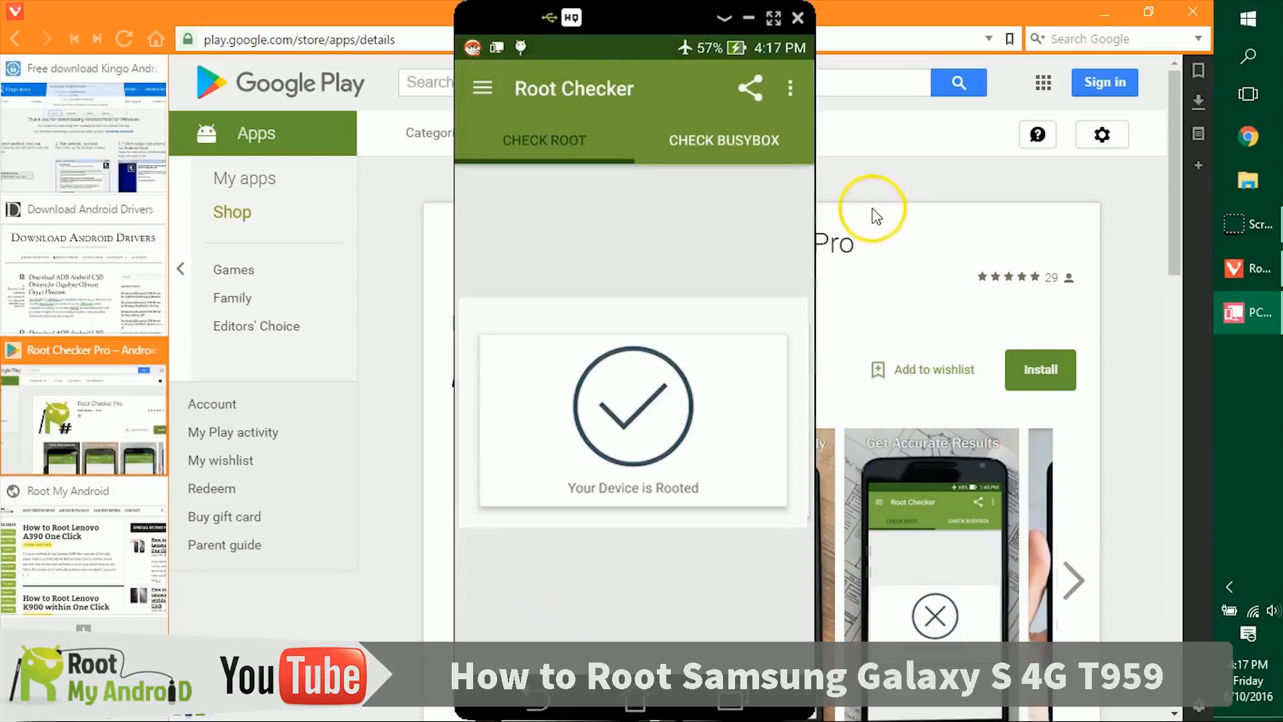
pyautogui.click(723, 140)
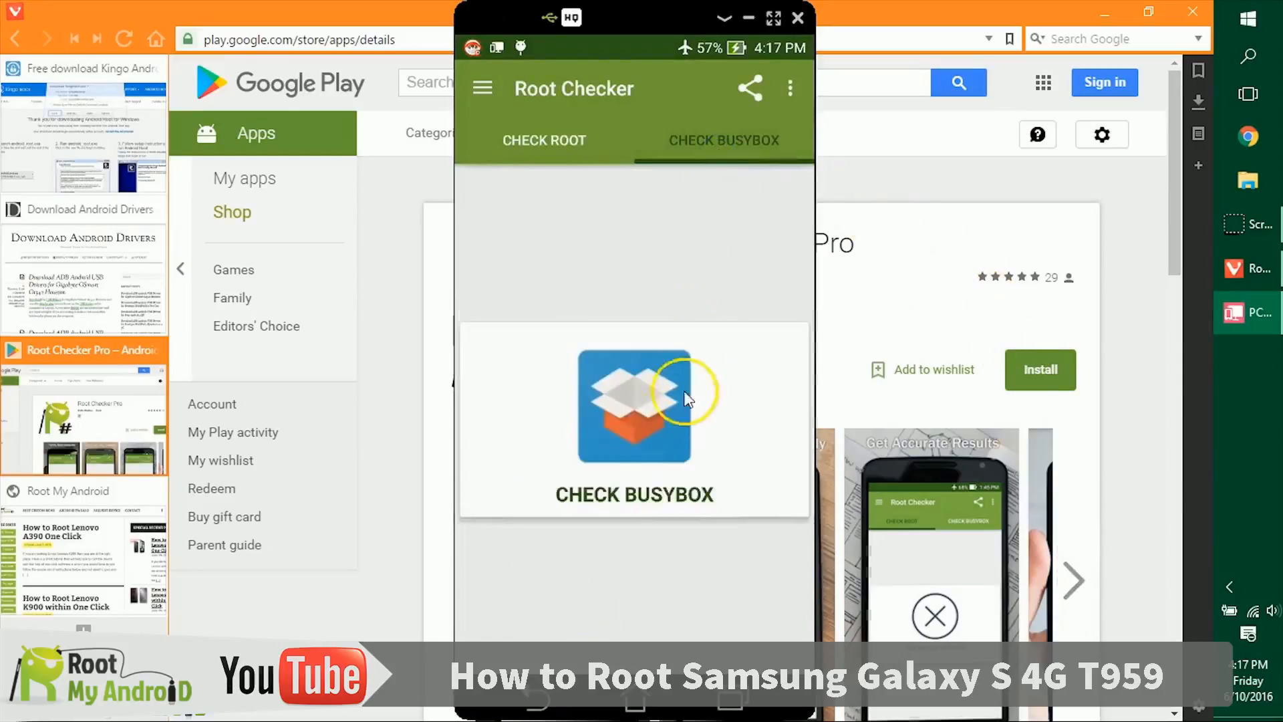
pyautogui.moveTo(633, 397)
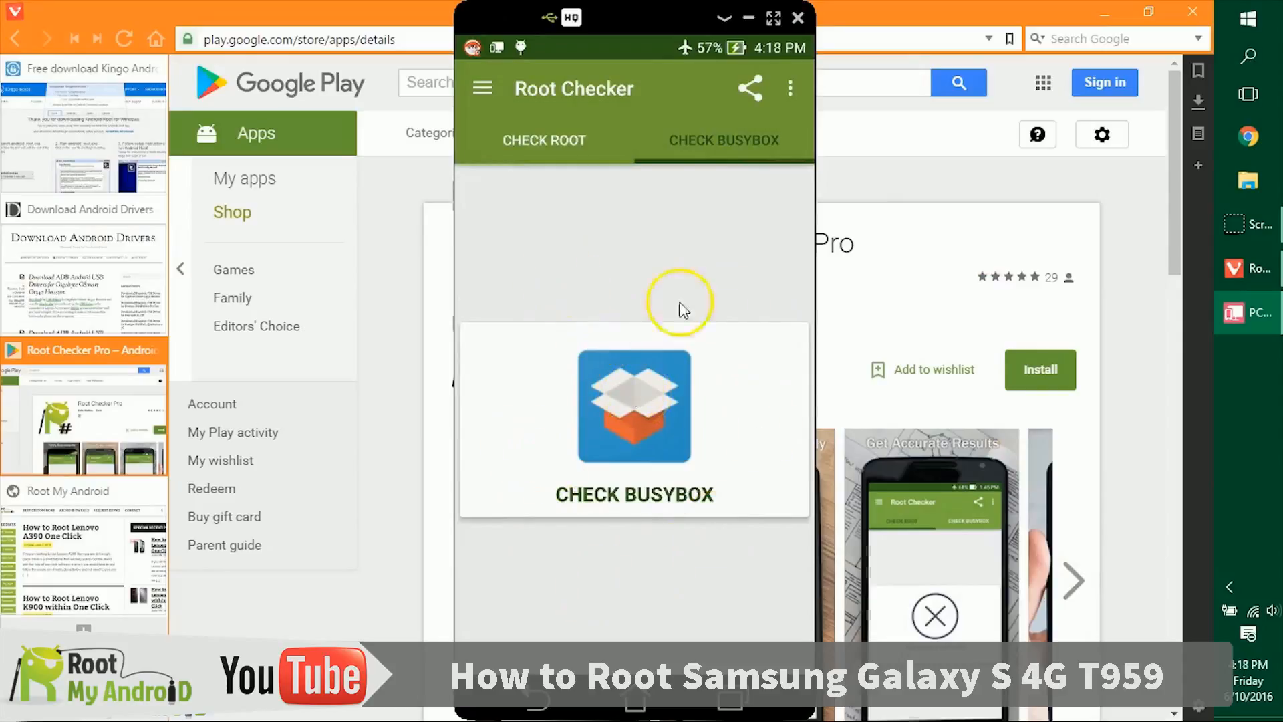
pyautogui.moveTo(479, 88)
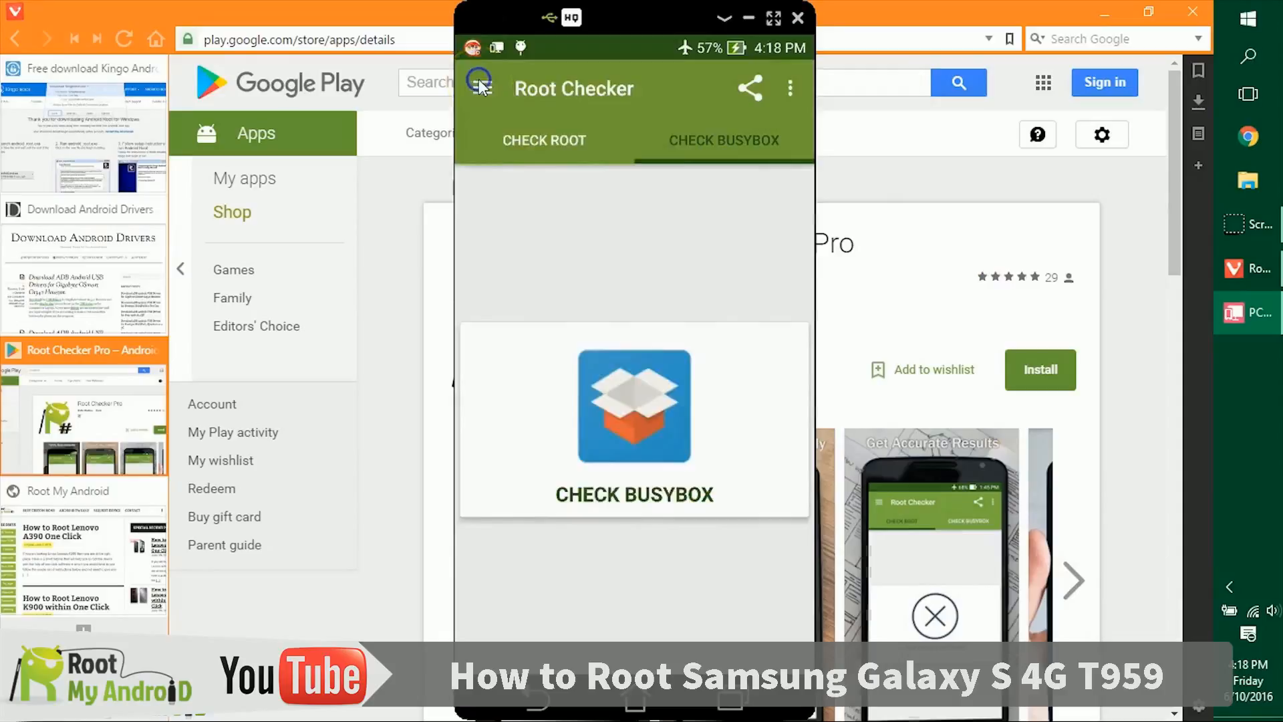
# Step: Browse Root Basics and Featured Tutorials from the app menu, then close the phone mirror
pyautogui.click(480, 88)
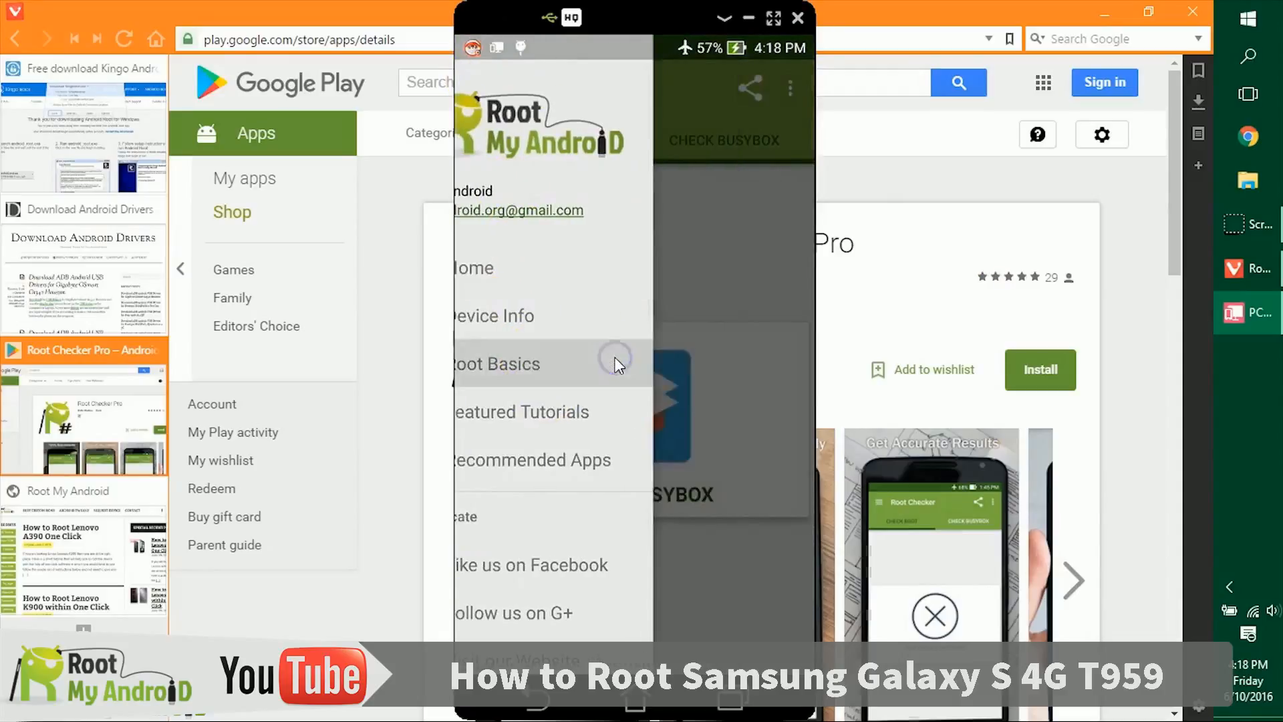
pyautogui.click(495, 363)
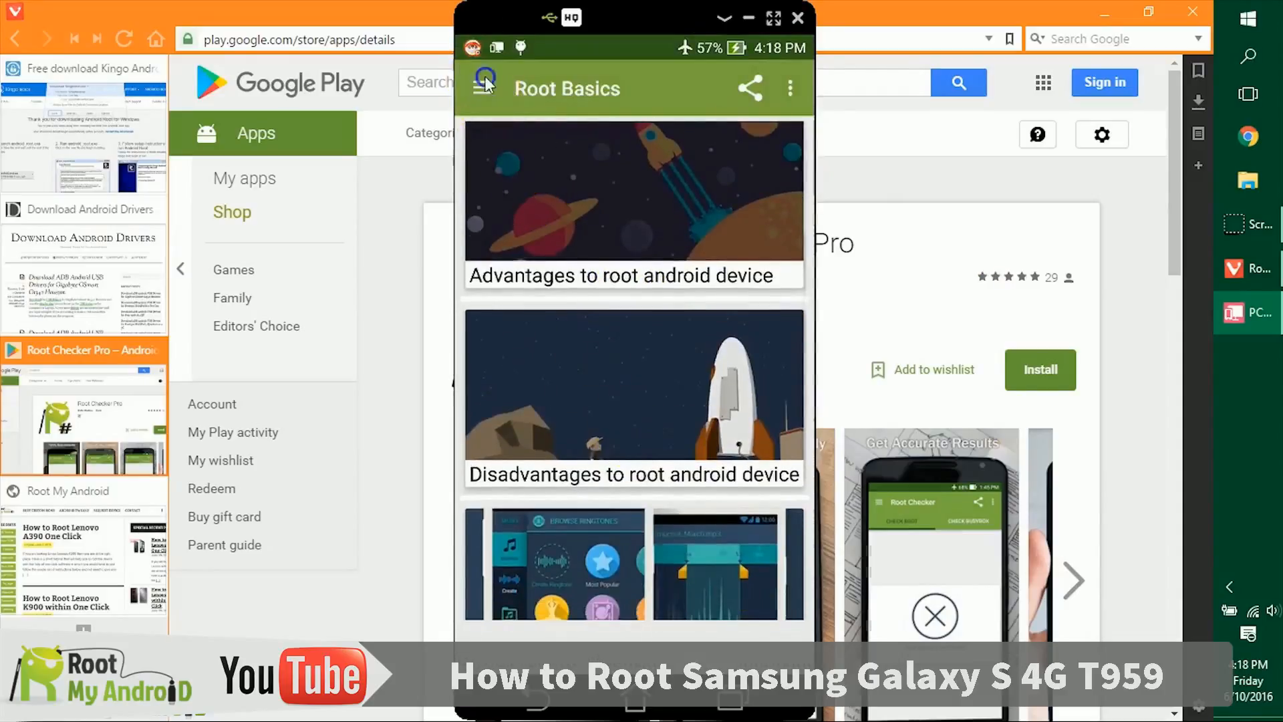
pyautogui.click(484, 88)
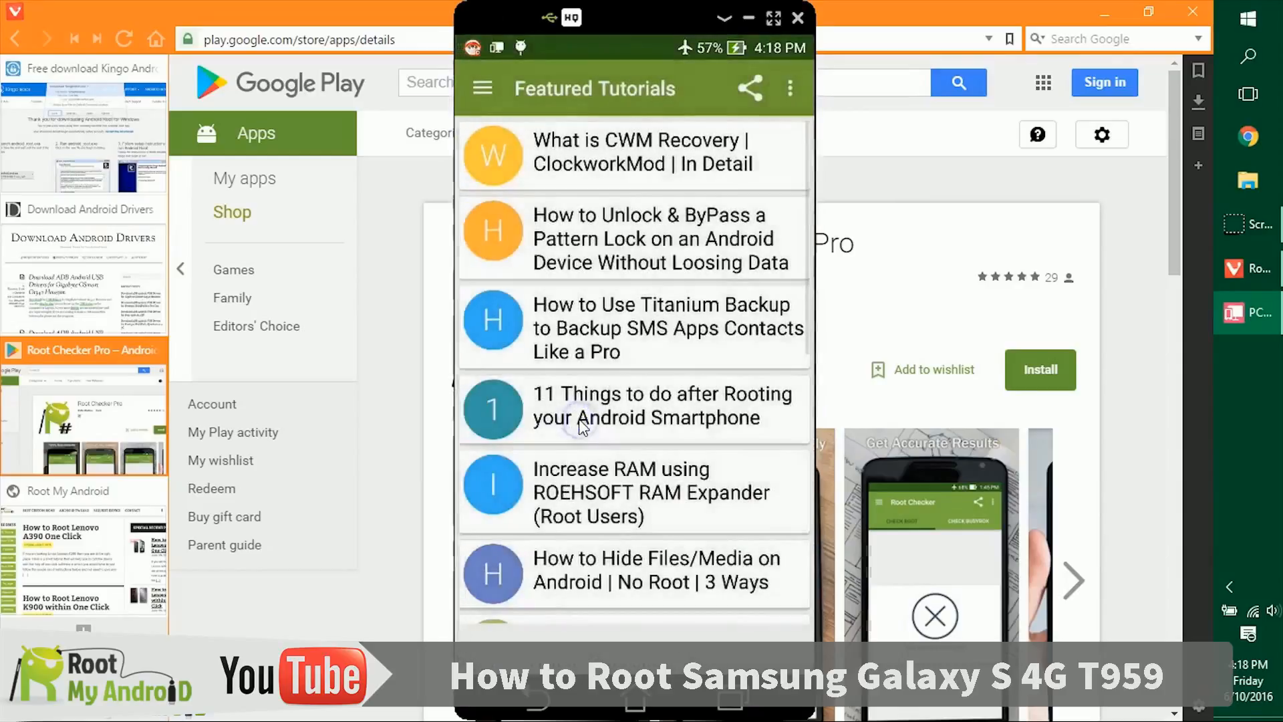
pyautogui.scroll(-3)
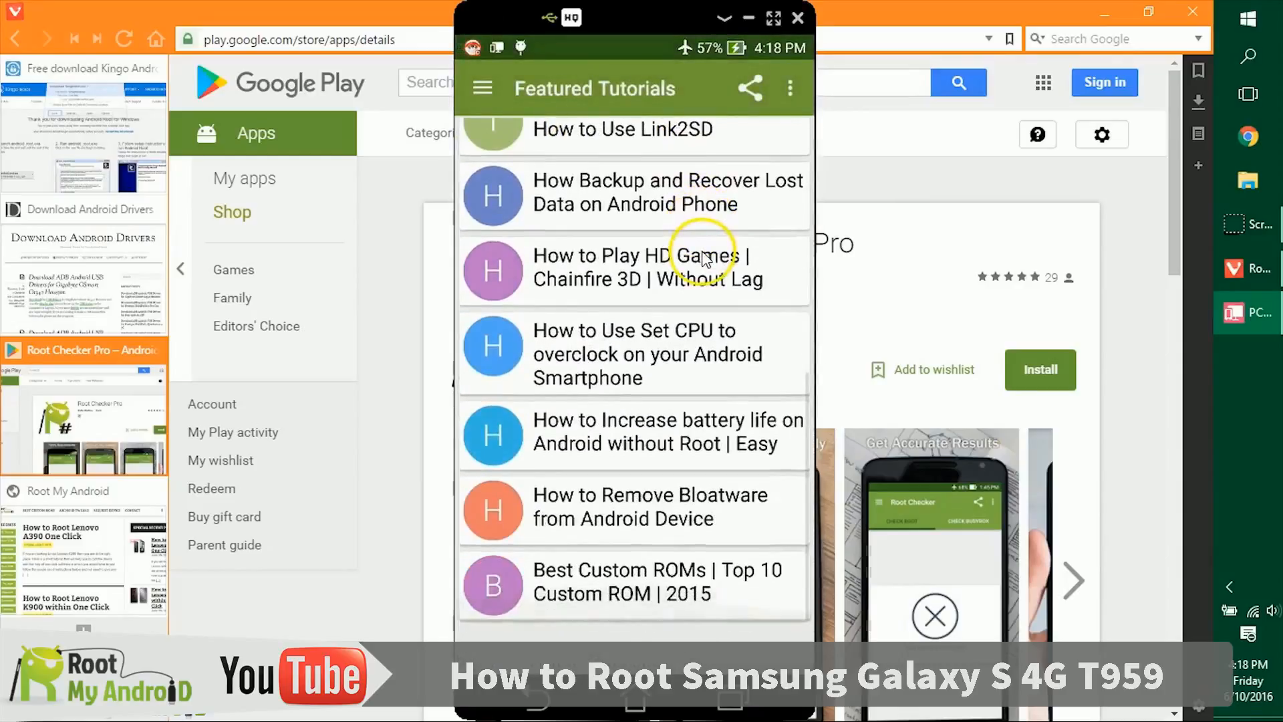
pyautogui.scroll(3)
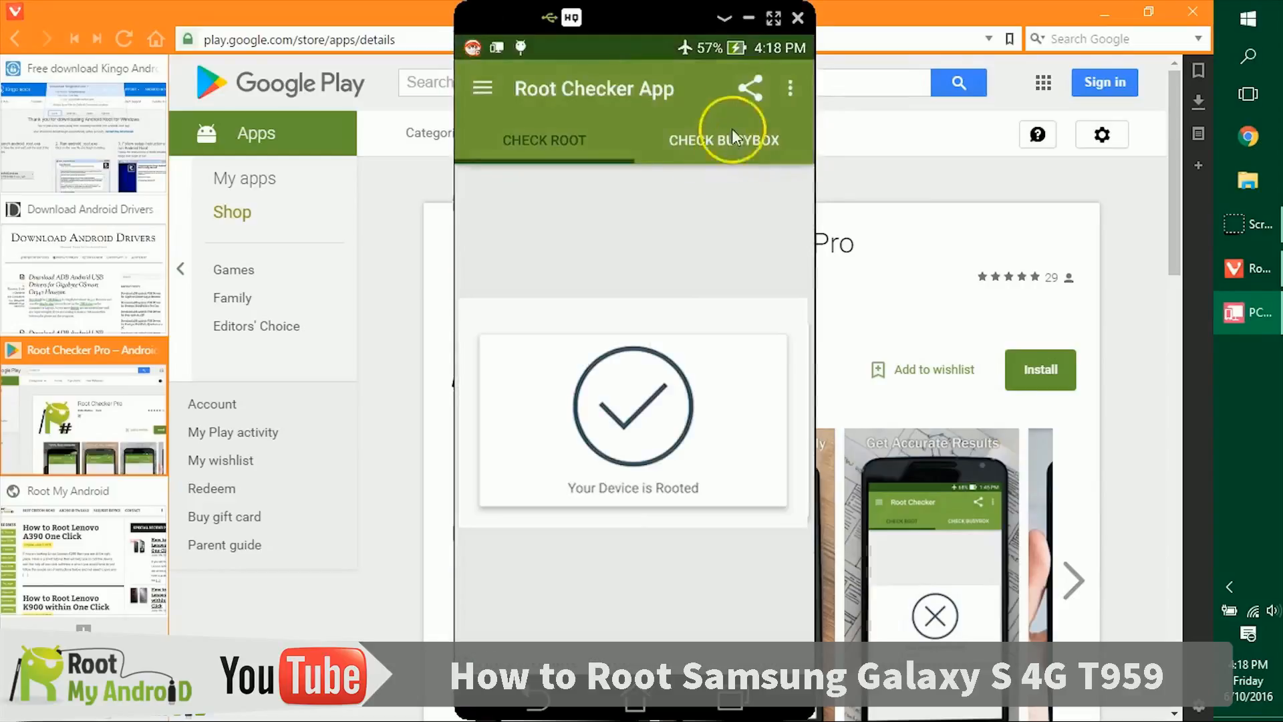
pyautogui.moveTo(729, 203)
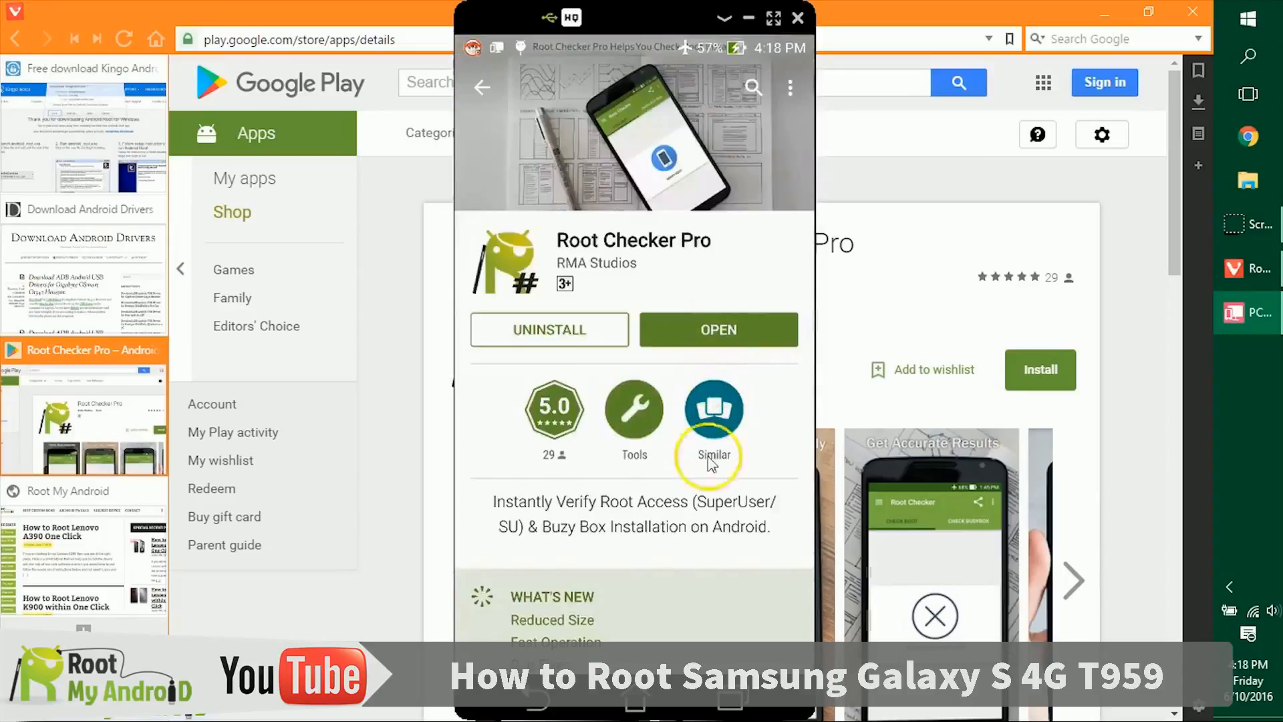
pyautogui.click(796, 17)
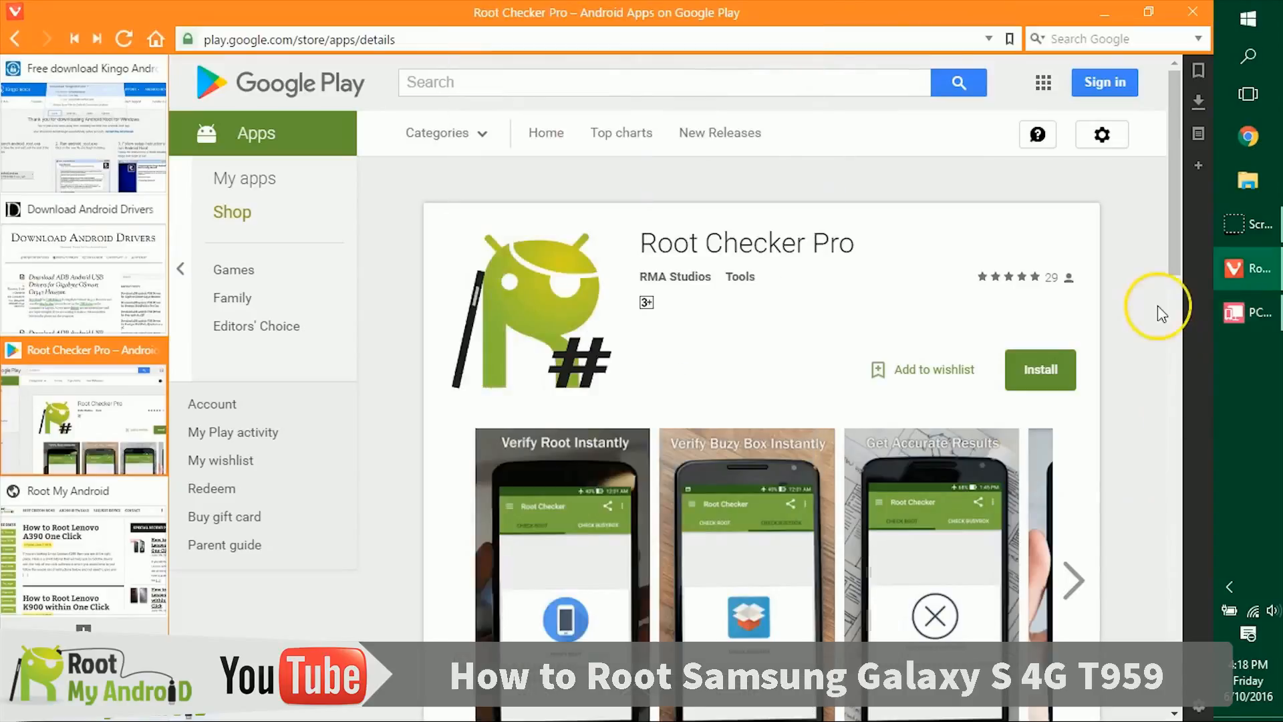
pyautogui.moveTo(212, 373)
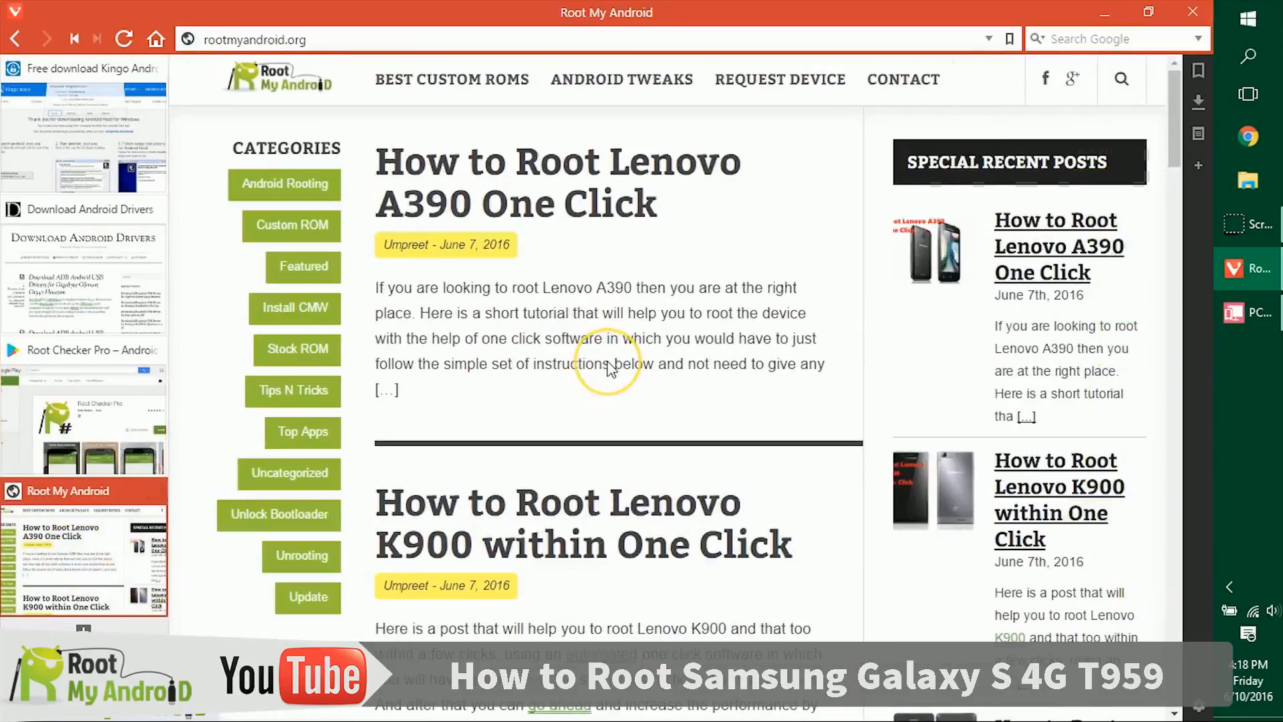
pyautogui.moveTo(609, 369)
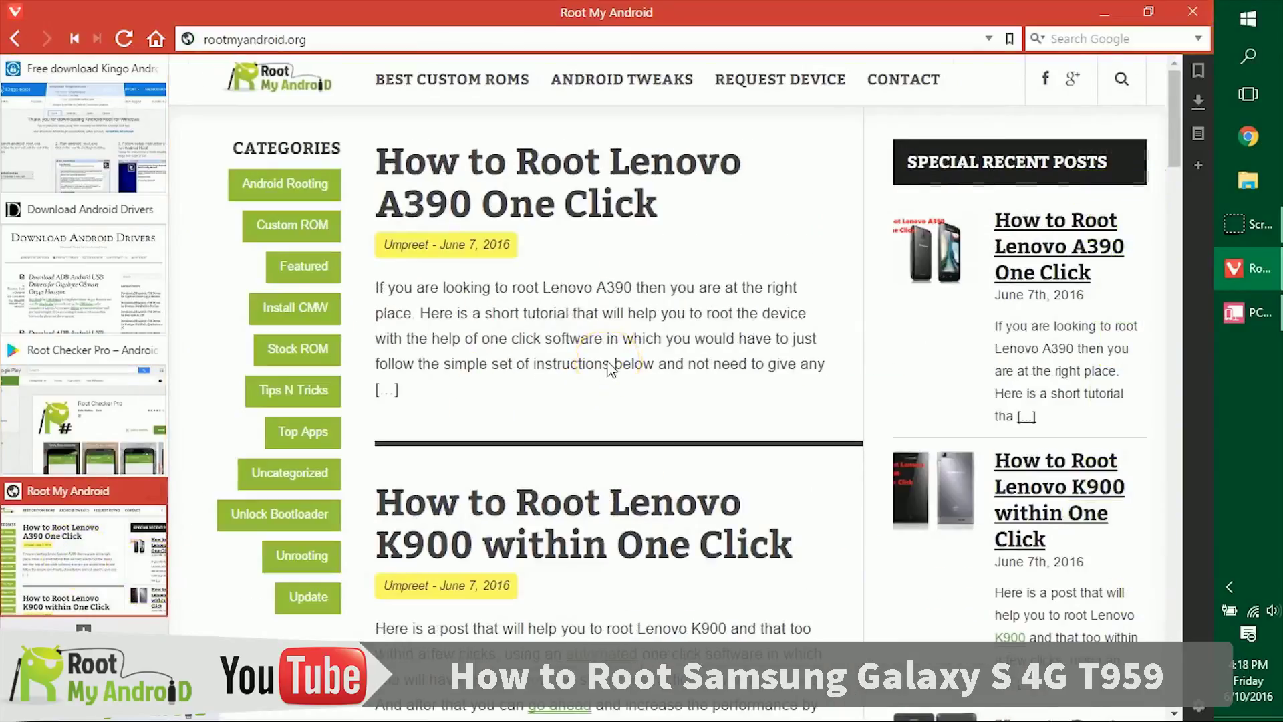
# Step: Browse the Featured category's posts by scrolling down and back to the top
pyautogui.click(302, 267)
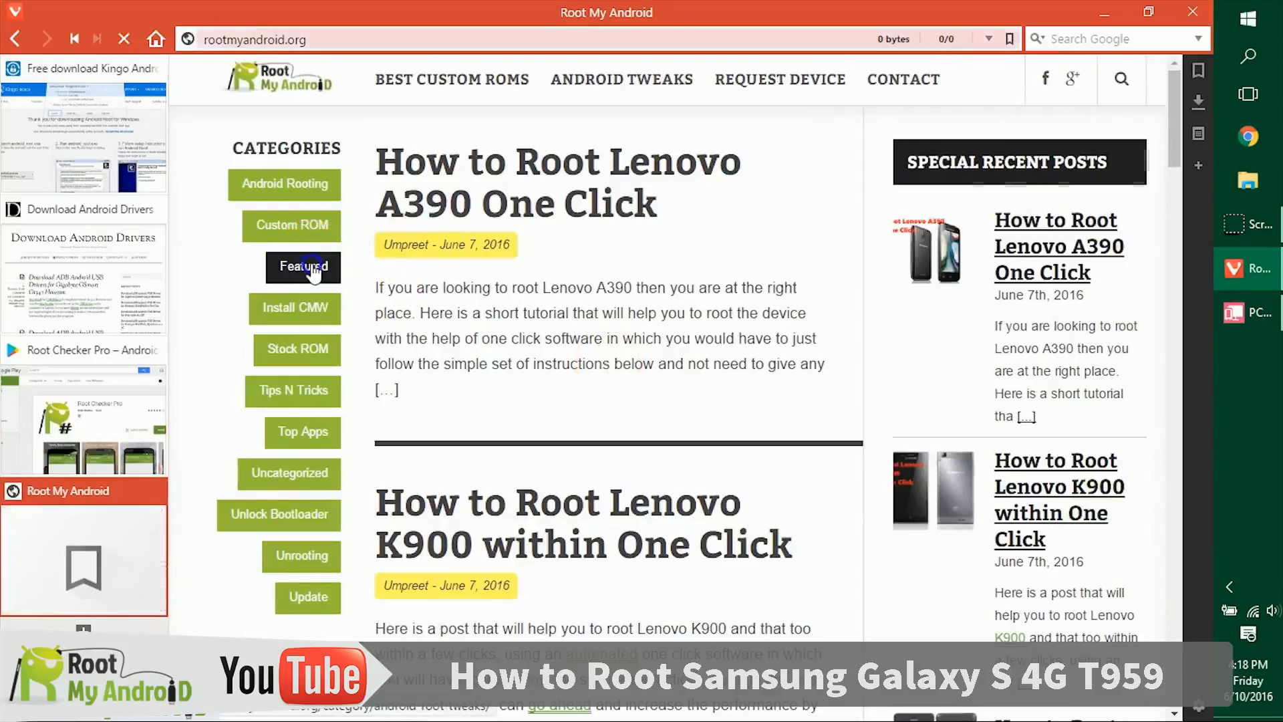
pyautogui.click(302, 267)
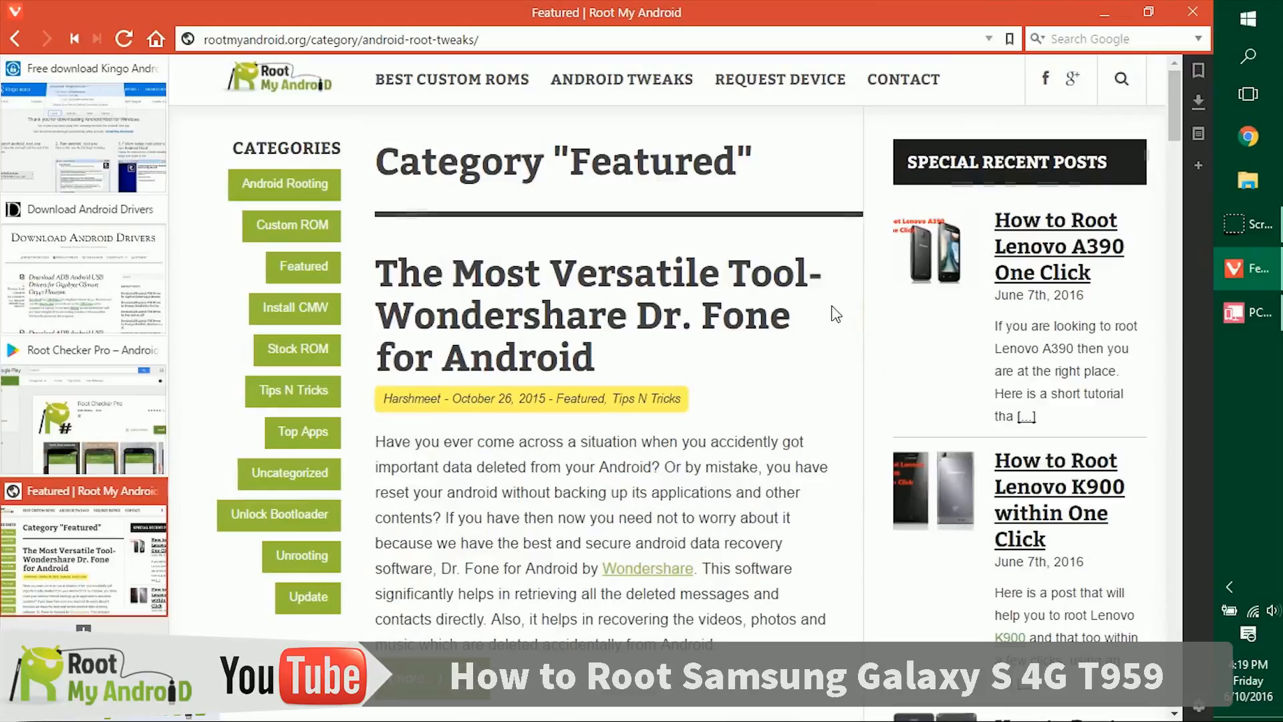
pyautogui.scroll(-3)
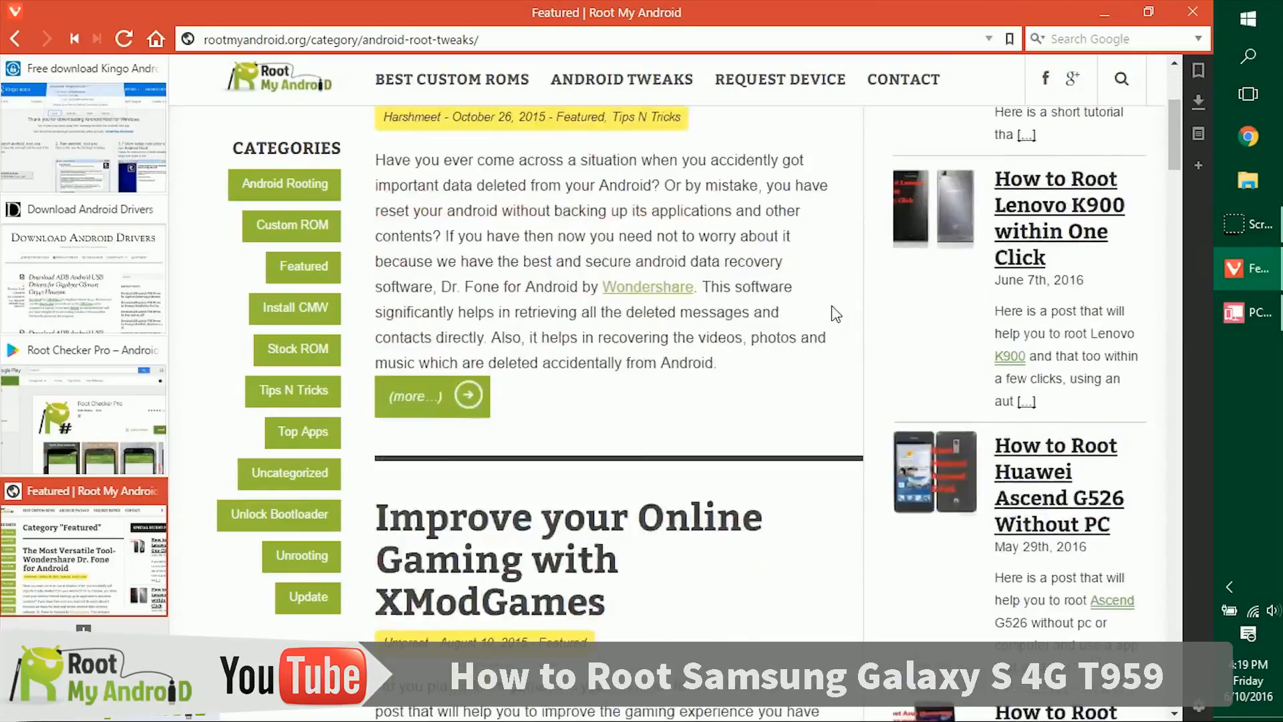
pyautogui.scroll(-3)
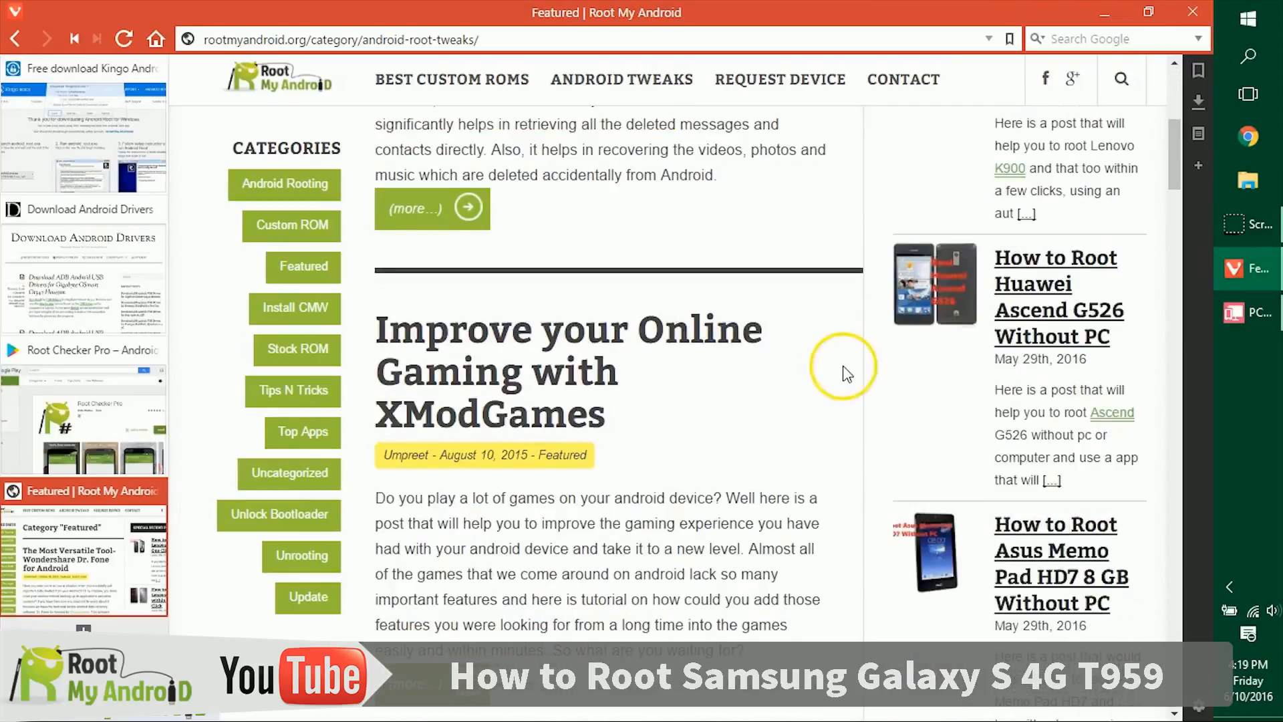
pyautogui.moveTo(847, 374)
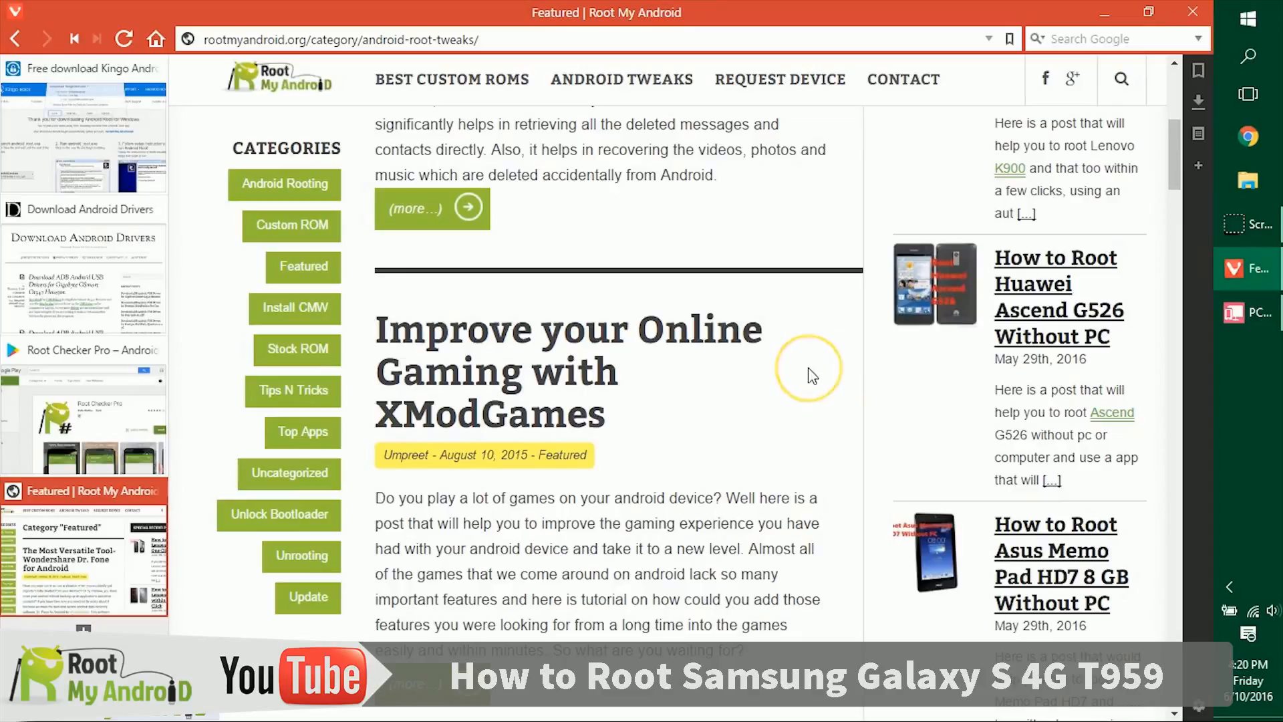
pyautogui.moveTo(528, 399)
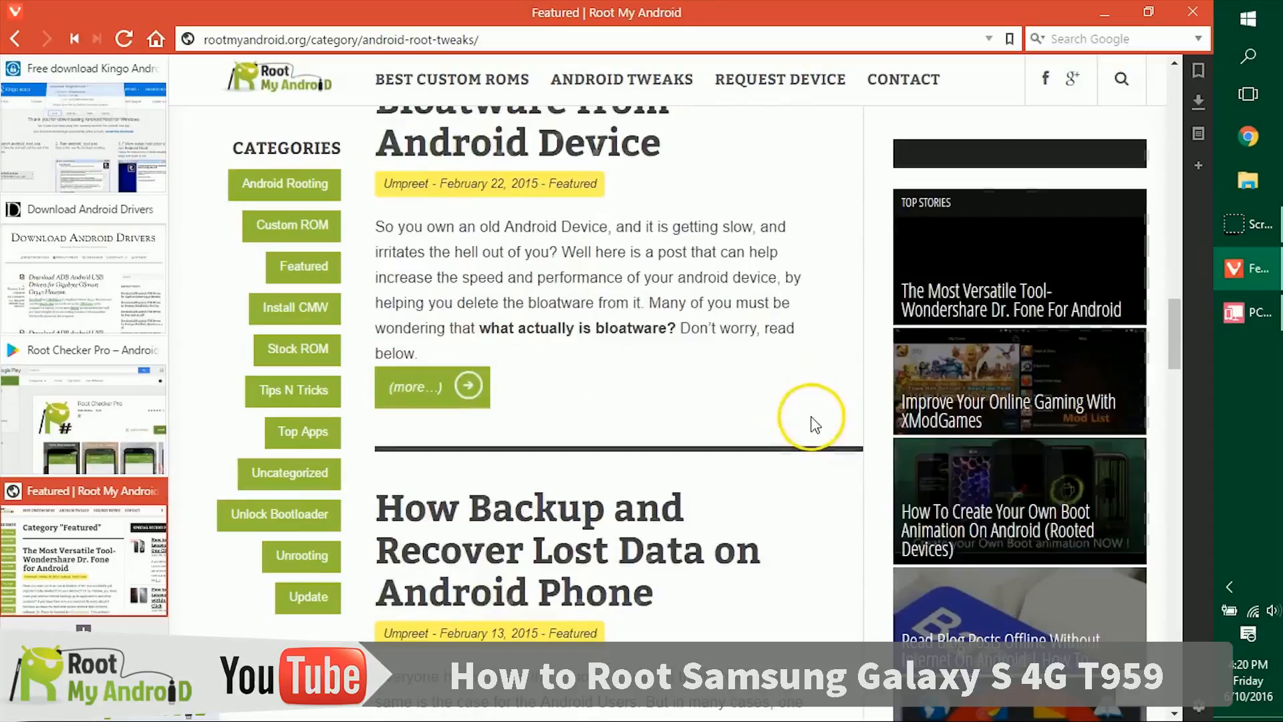
pyautogui.scroll(3)
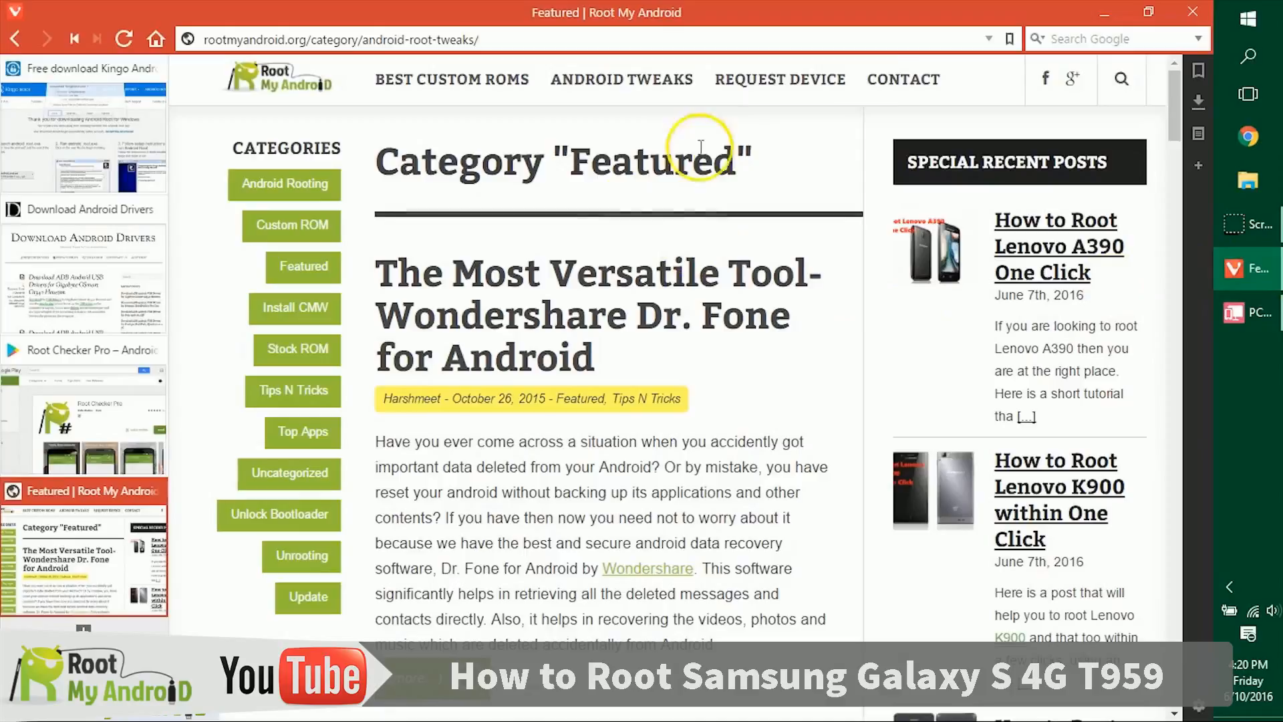
pyautogui.click(123, 39)
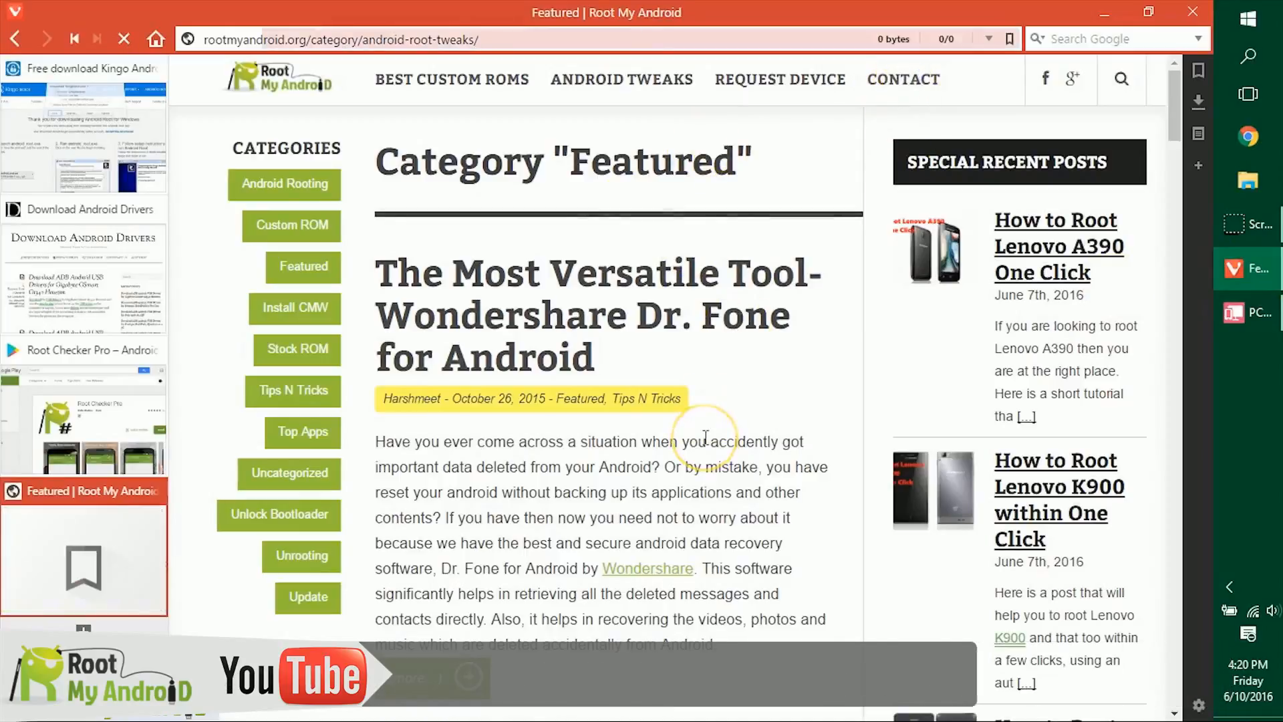
# Step: Reach the Contact Us page via the top navigation, showing its comment form
pyautogui.click(903, 79)
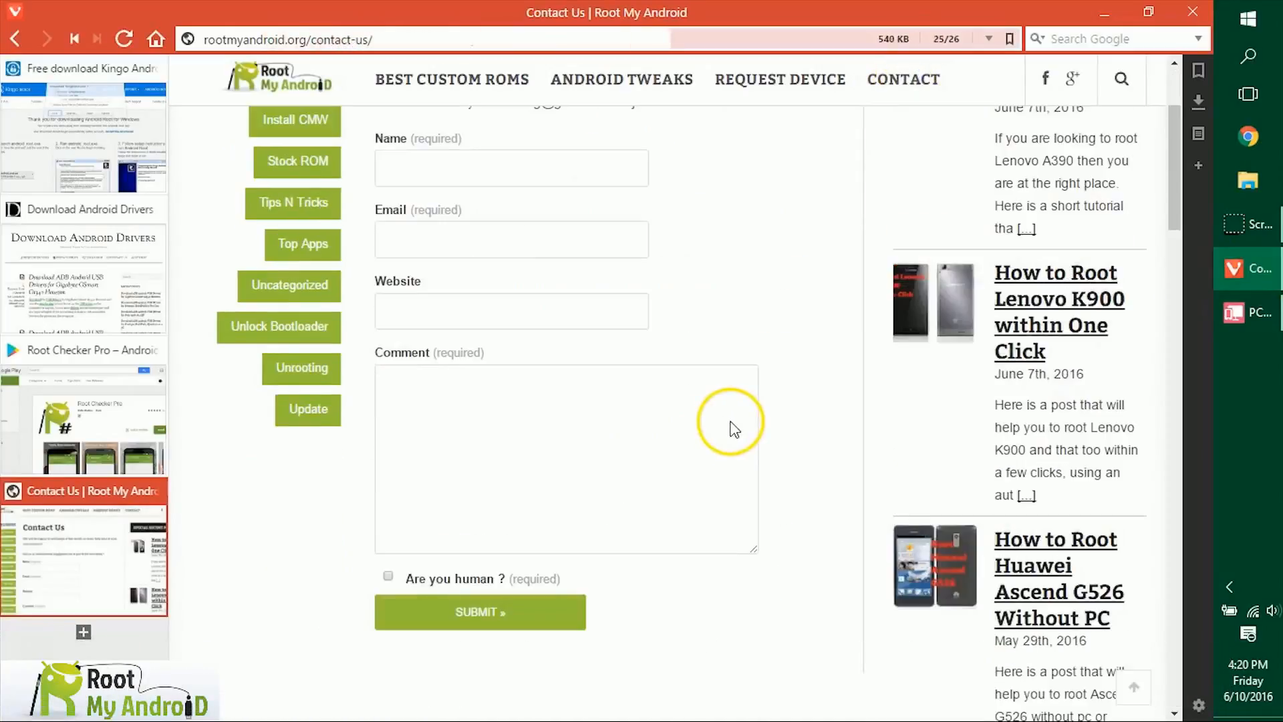
pyautogui.scroll(3)
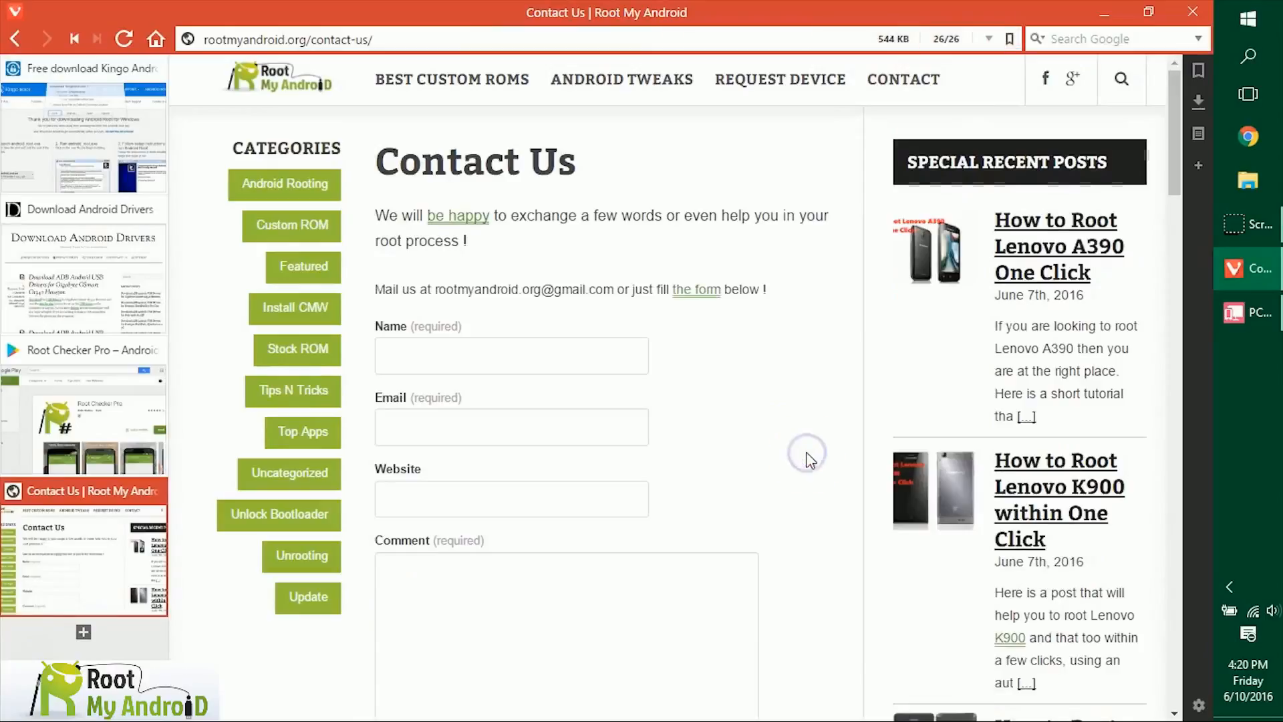